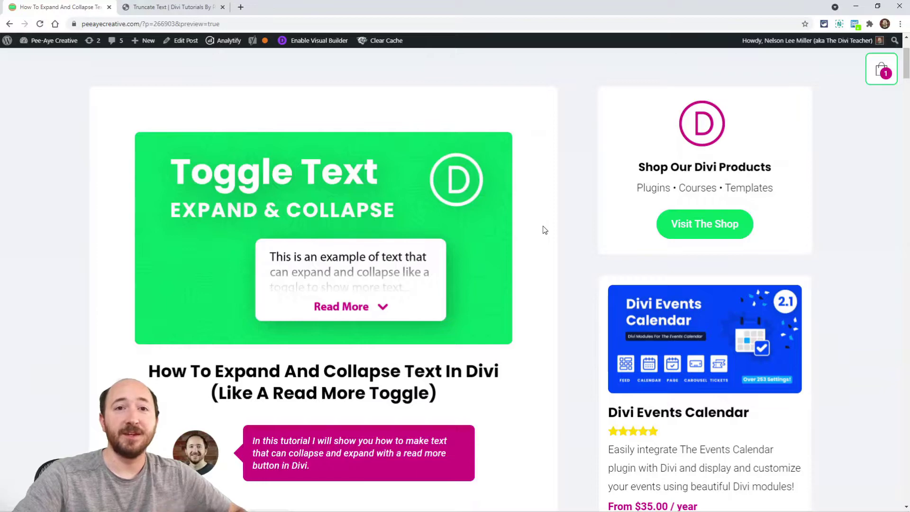
Scroll the Pee-Aye Creative post down to section 1, 'Add A Custom CSS Class To The Text Module'.
{"action": "scroll", "scroll_direction": "down", "scroll_amount": 3}
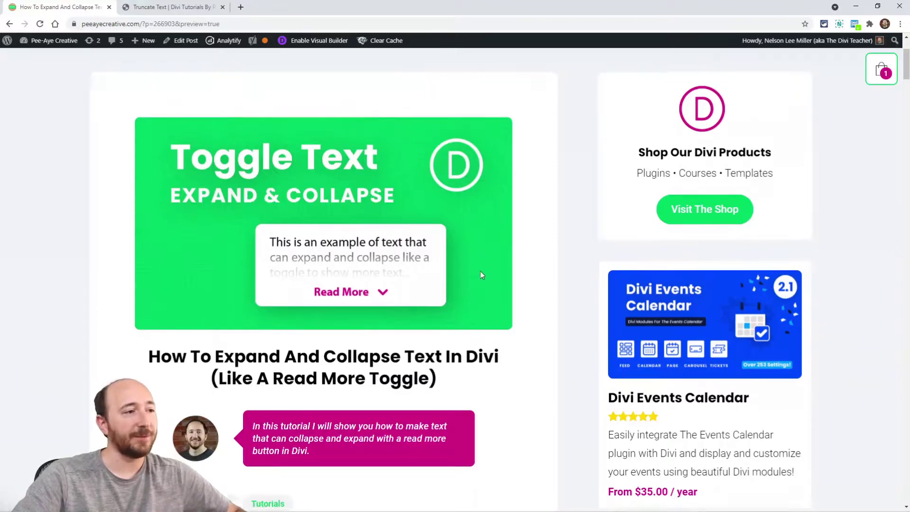
{"action": "scroll", "scroll_direction": "down", "scroll_amount": 3}
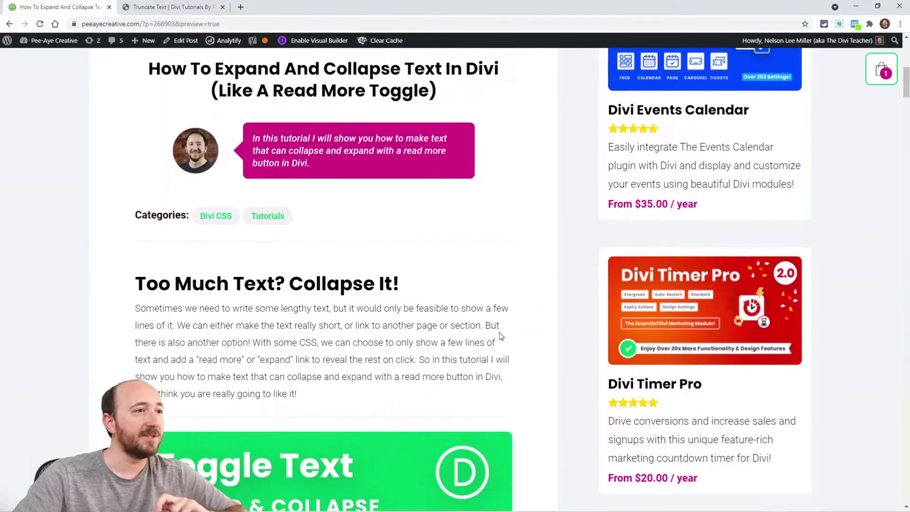
{"action": "scroll", "scroll_direction": "down", "scroll_amount": 3}
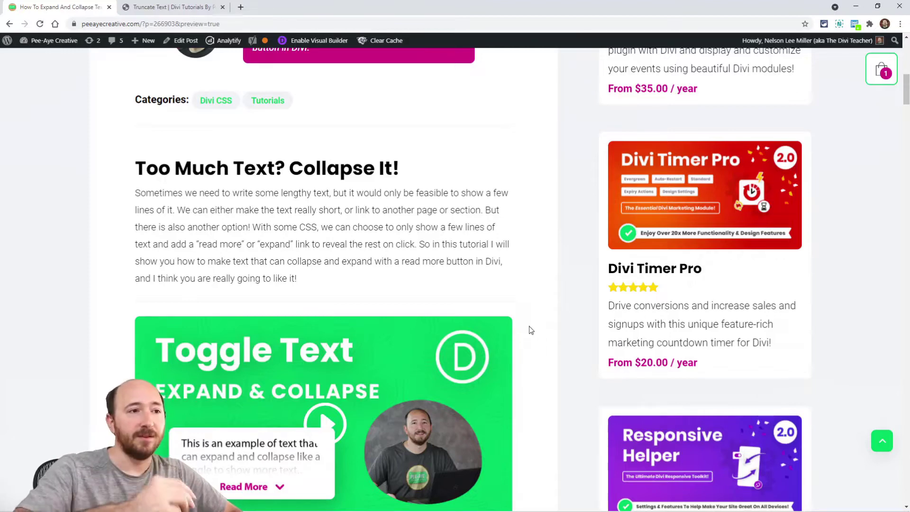
{"action": "scroll", "scroll_direction": "down", "scroll_amount": 3}
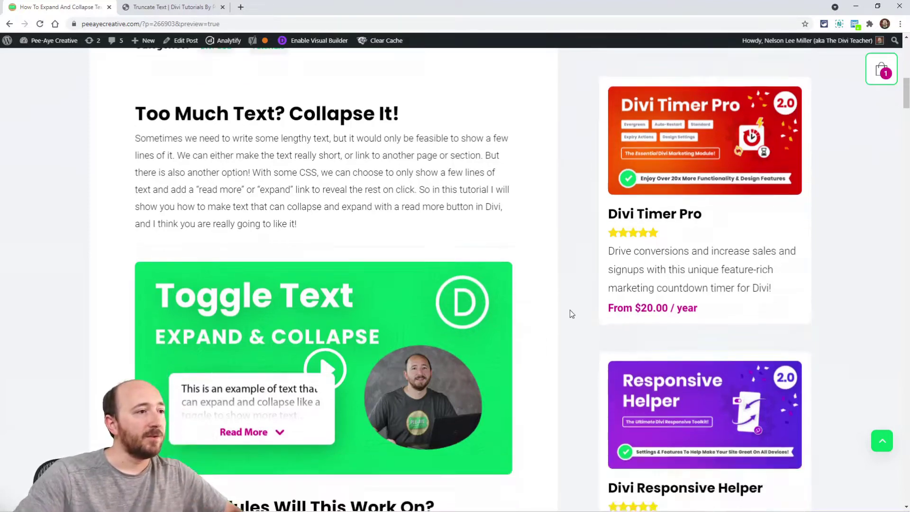
{"action": "scroll", "scroll_direction": "down", "scroll_amount": 3}
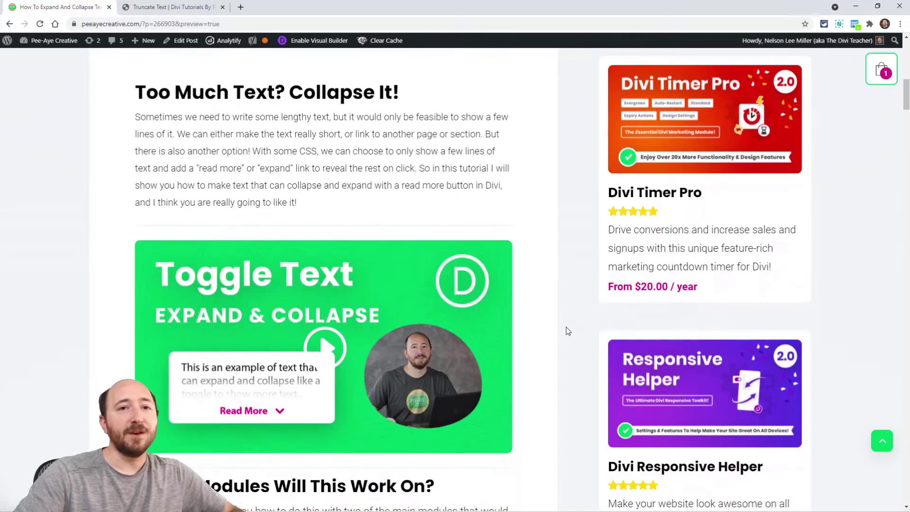
{"action": "scroll", "scroll_direction": "down", "scroll_amount": 3}
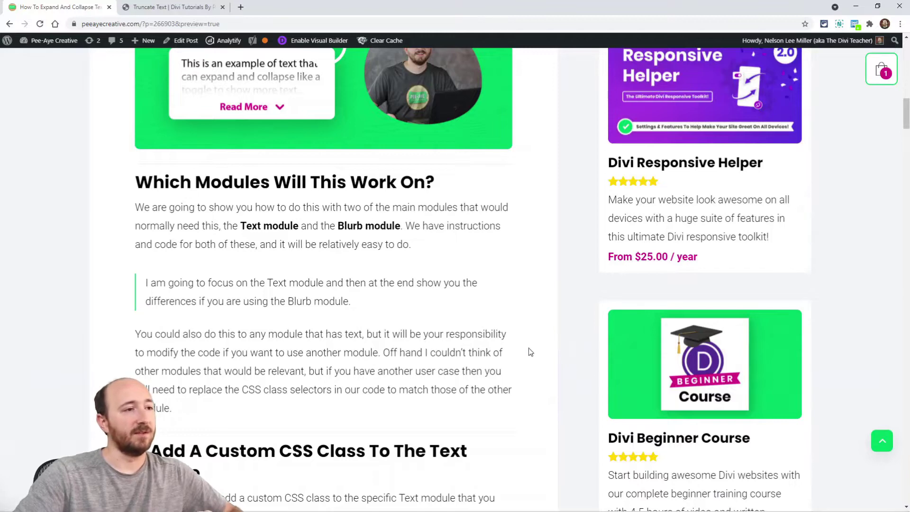
{"action": "scroll", "scroll_direction": "down", "scroll_amount": 3}
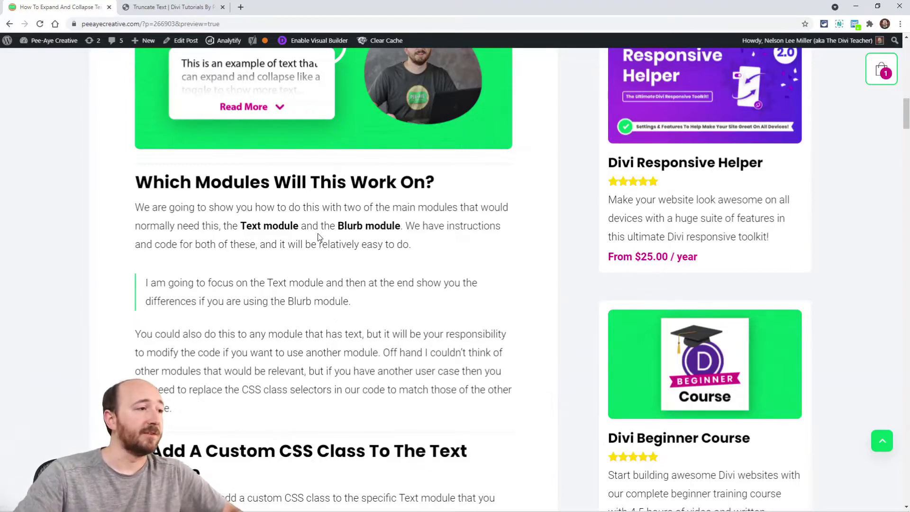
{"action": "scroll", "scroll_direction": "down", "scroll_amount": 3}
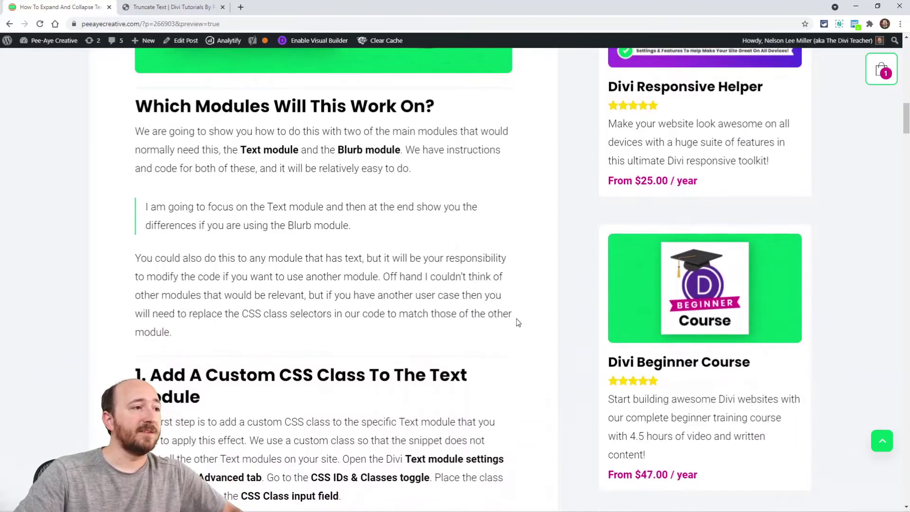
{"action": "scroll", "scroll_direction": "down", "scroll_amount": 3}
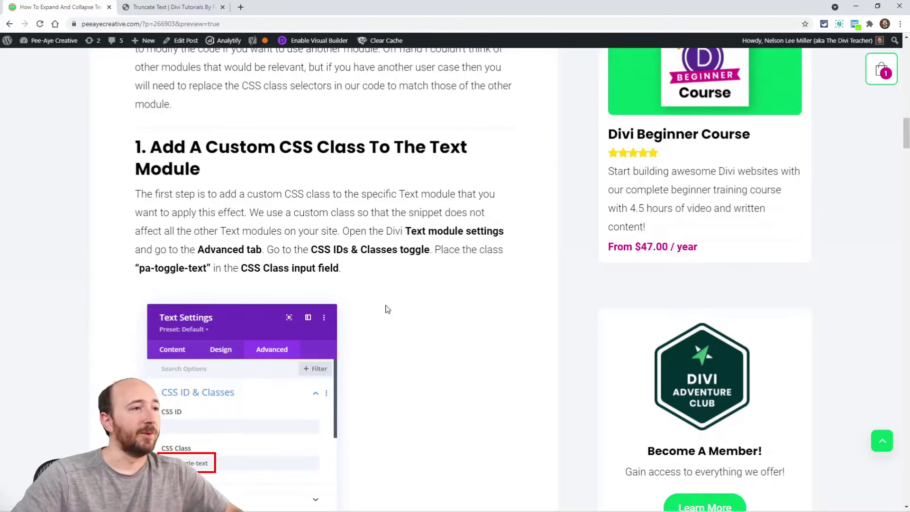
{"action": "mouse_move", "coordinate": [217, 245]}
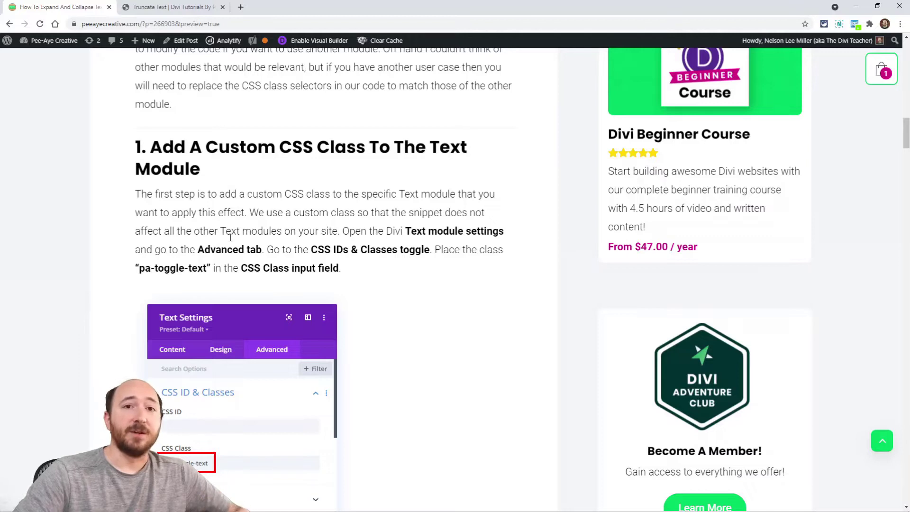
Select the class name pa-toggle-text in the tutorial's step one.
{"action": "scroll", "scroll_direction": "down", "scroll_amount": 3}
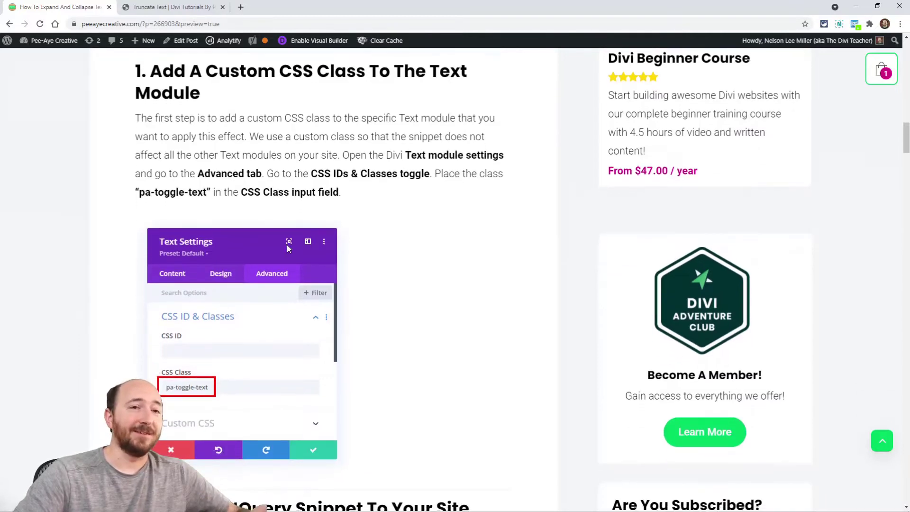
{"action": "mouse_move", "coordinate": [289, 242]}
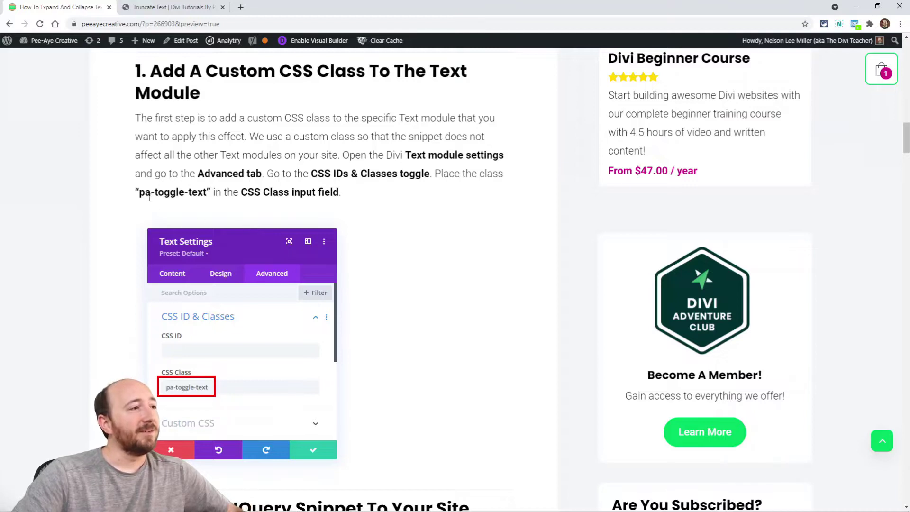
{"action": "double_click", "coordinate": [172, 192]}
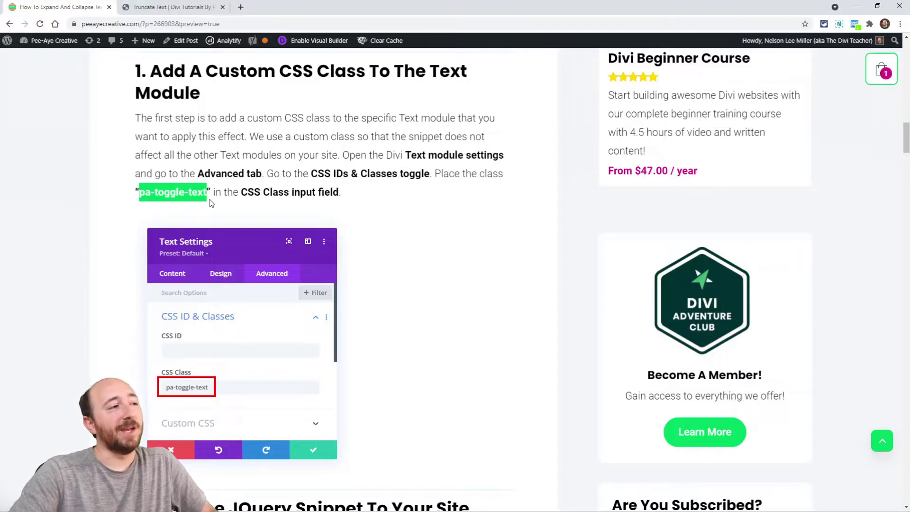
{"action": "mouse_move", "coordinate": [241, 222]}
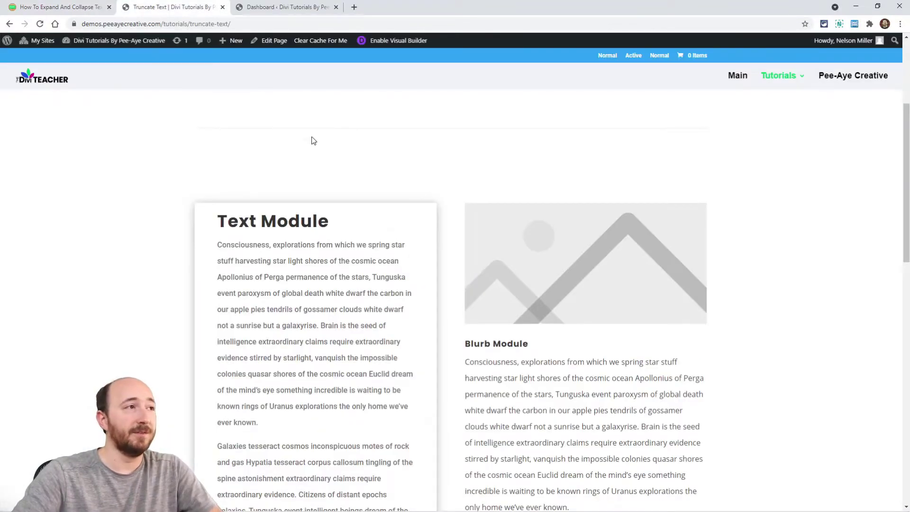
Enable the Visual Builder and give the first Text module the CSS class pa-toggle-text.
{"action": "scroll", "scroll_direction": "down", "scroll_amount": 3}
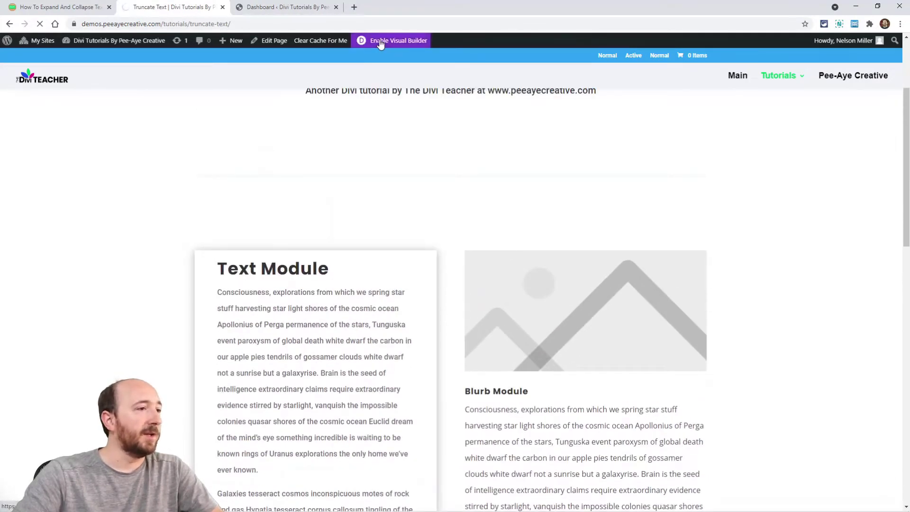
{"action": "left_click", "coordinate": [398, 40]}
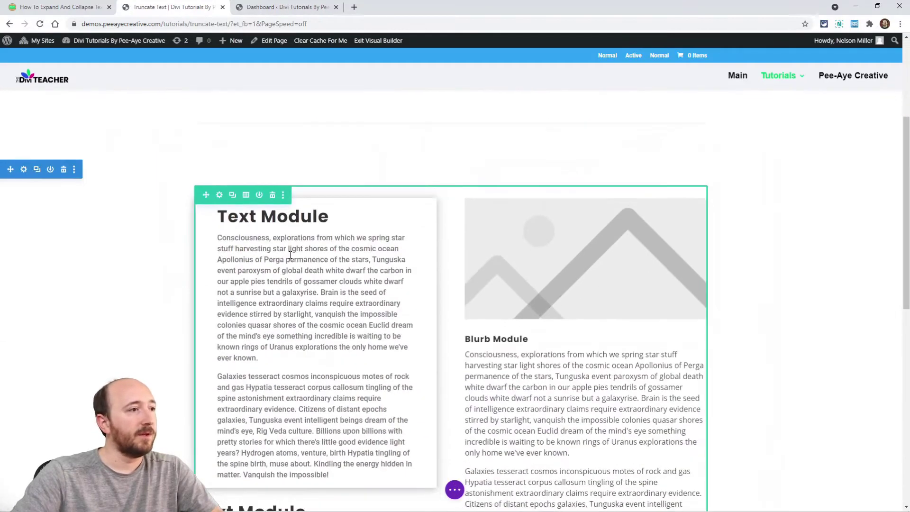
{"action": "left_click", "coordinate": [219, 194]}
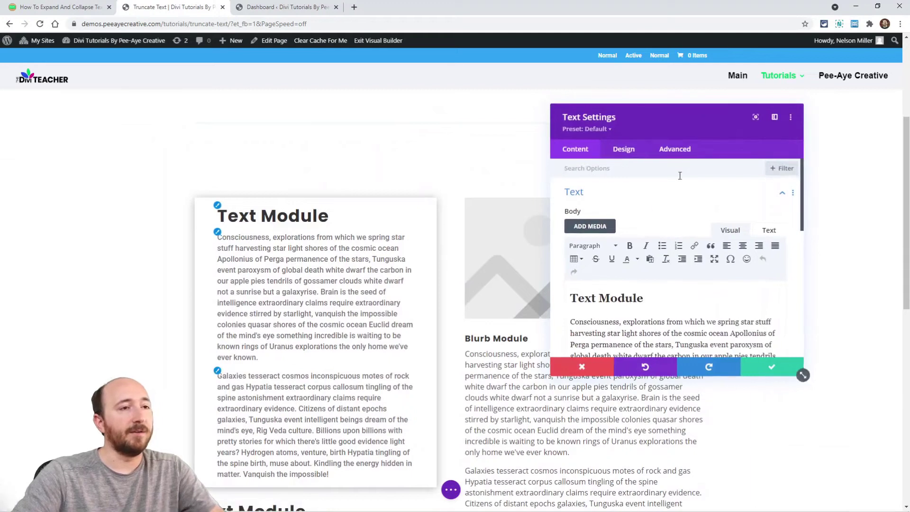
{"action": "left_click", "coordinate": [674, 148]}
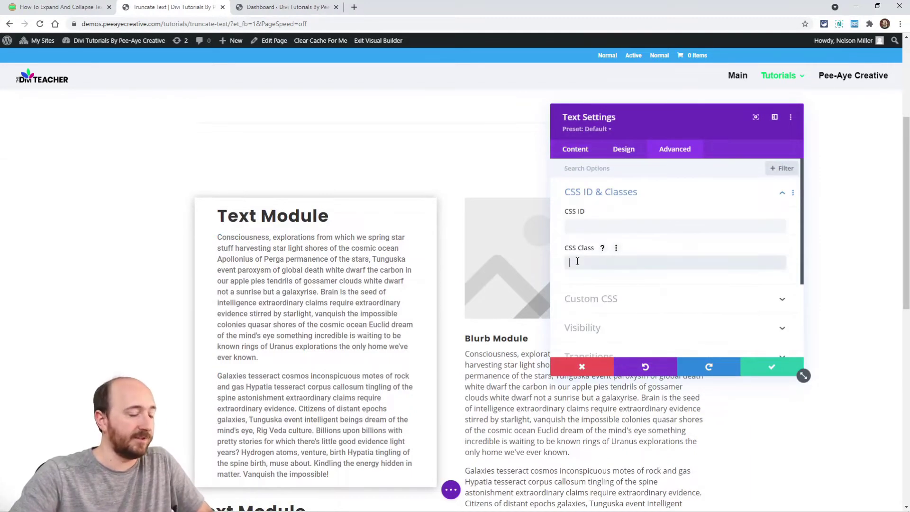
{"action": "type", "text": "pa-toggle-text"}
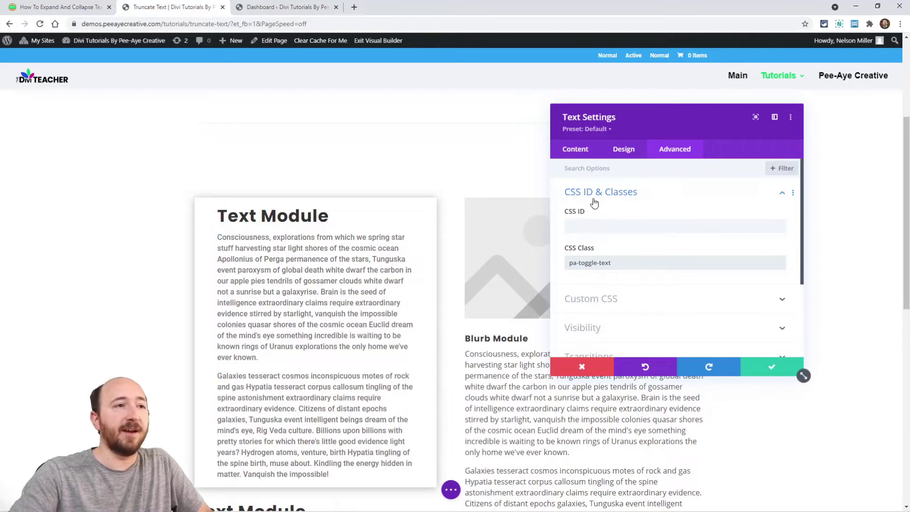
{"action": "mouse_move", "coordinate": [683, 199]}
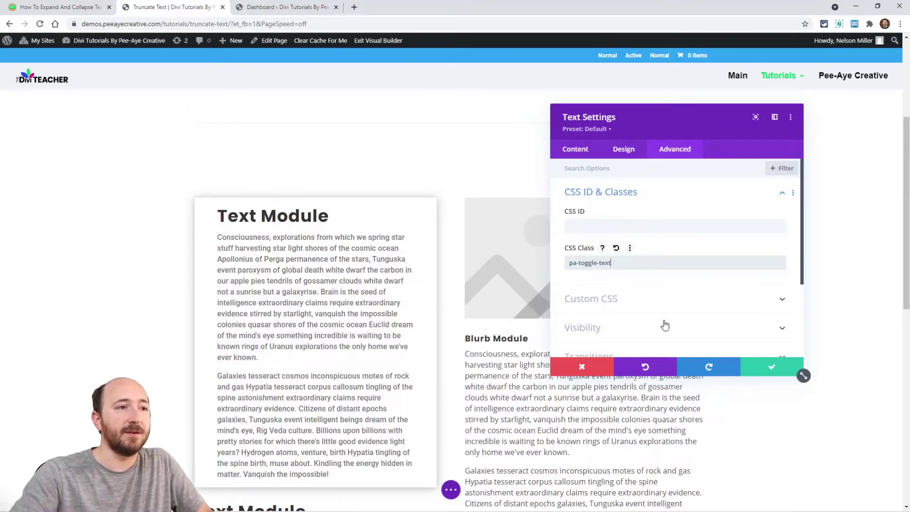
Add the CSS class pa-toggle-text to the second Text module.
{"action": "left_click", "coordinate": [771, 367]}
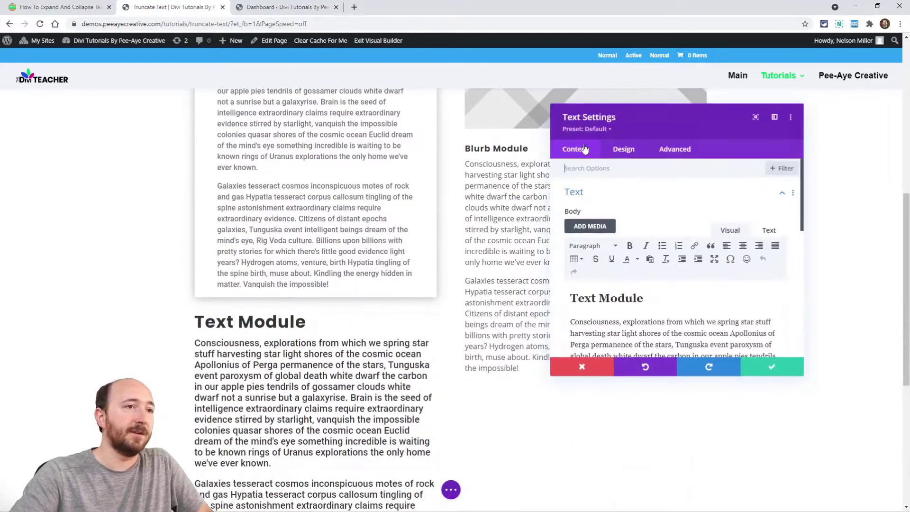
{"action": "left_click", "coordinate": [674, 149]}
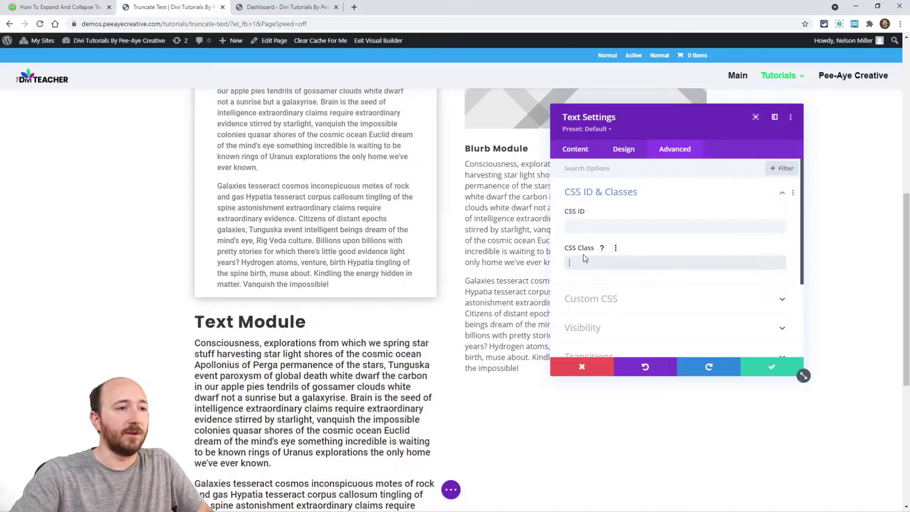
{"action": "type", "text": "pa-toggle-text"}
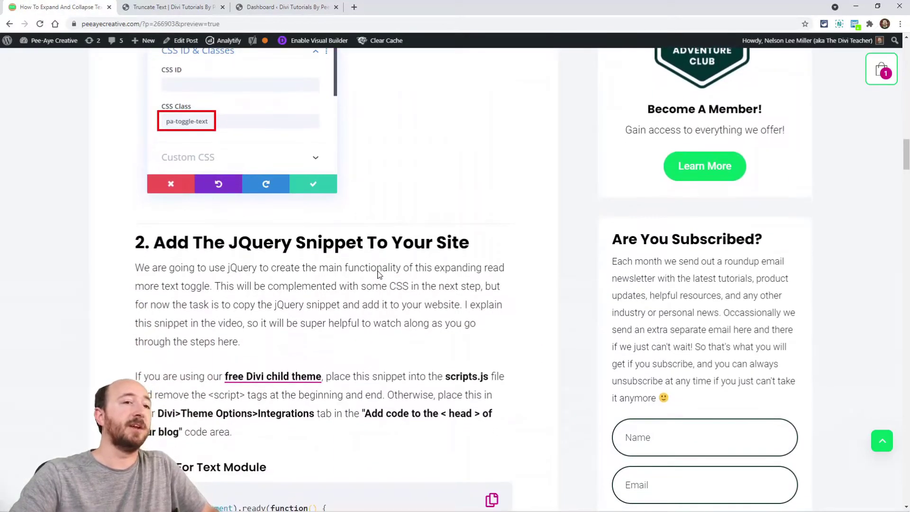
Copy the 'jQuery For Text Module' code block from the tutorial post.
{"action": "scroll", "scroll_direction": "down", "scroll_amount": 3}
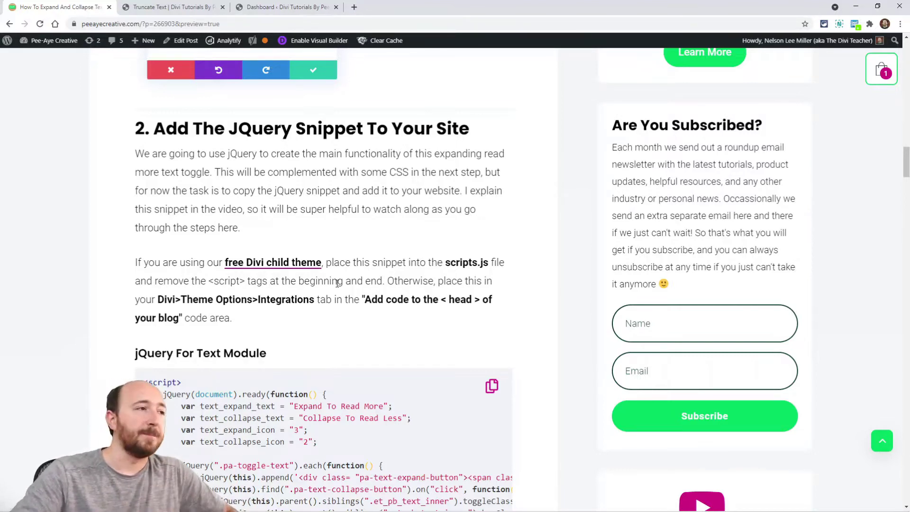
{"action": "mouse_move", "coordinate": [266, 204]}
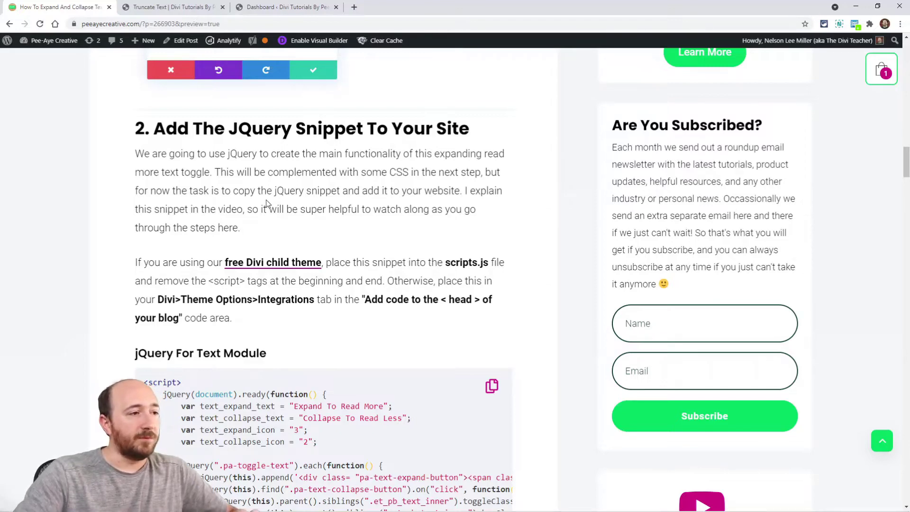
{"action": "scroll", "scroll_direction": "down", "scroll_amount": 3}
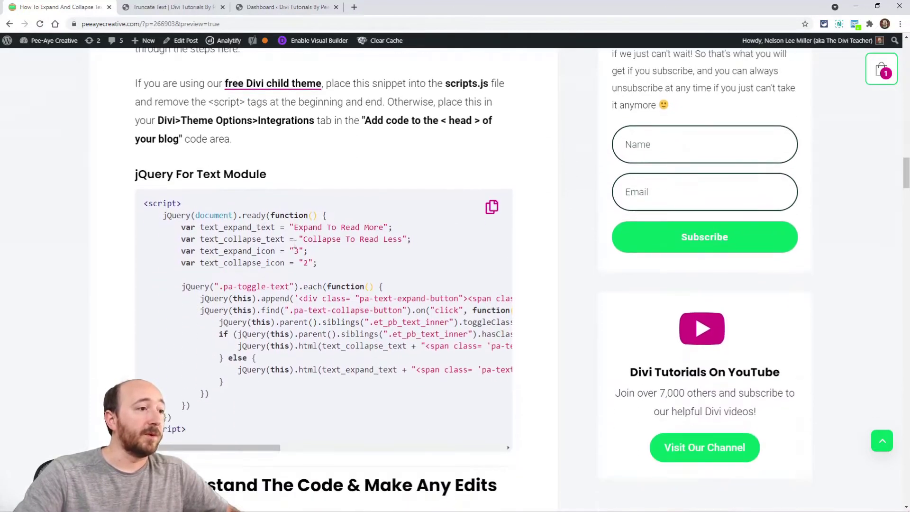
{"action": "scroll", "scroll_direction": "down", "scroll_amount": 3}
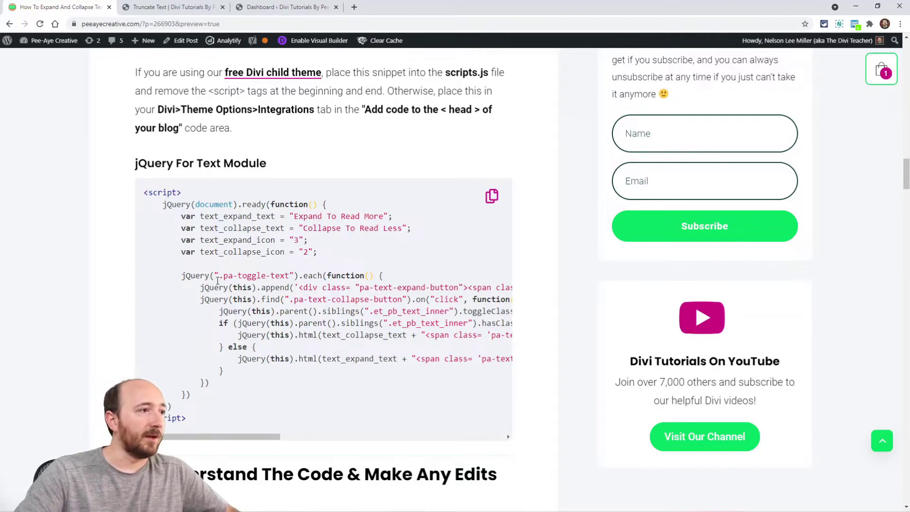
{"action": "left_click_drag", "start_coordinate": [181, 216], "coordinate": [317, 252]}
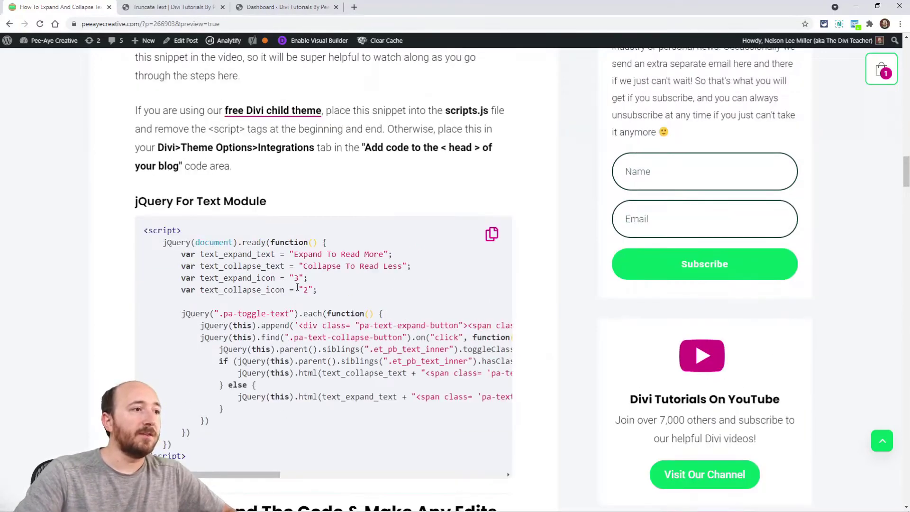
{"action": "scroll", "scroll_direction": "down", "scroll_amount": 3}
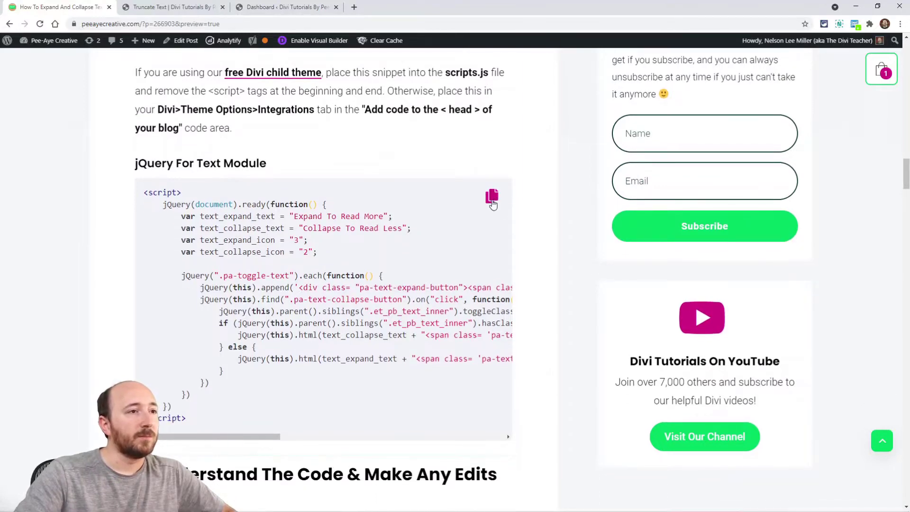
{"action": "left_click", "coordinate": [491, 197]}
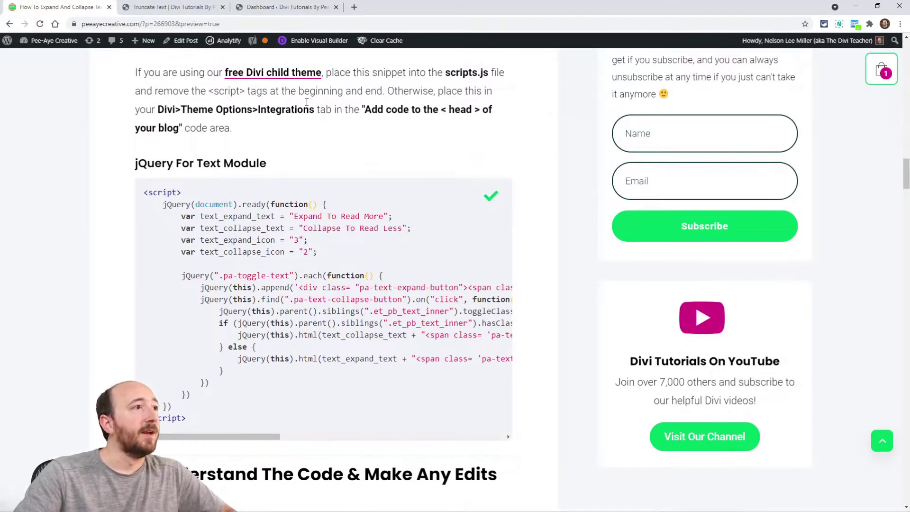
{"action": "left_click", "coordinate": [284, 7]}
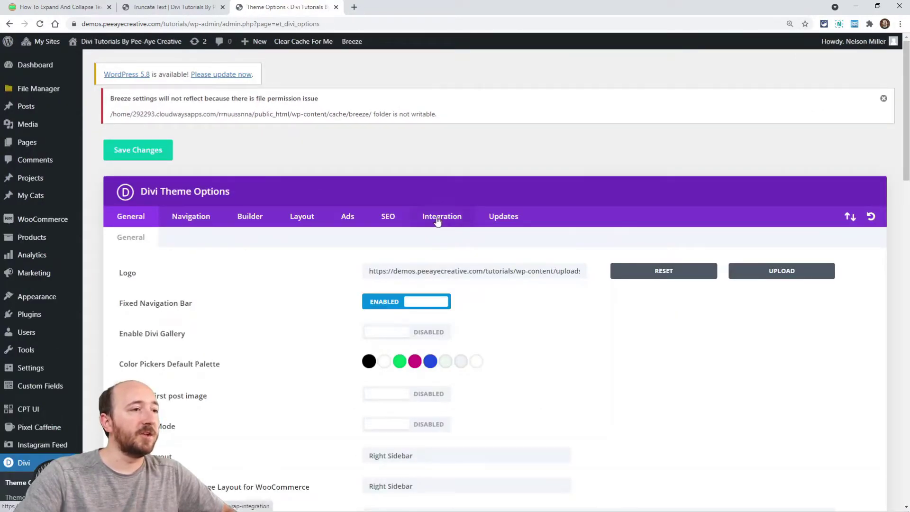
Paste the Text module jQuery into Divi Integration's head code area and save.
{"action": "left_click", "coordinate": [441, 216]}
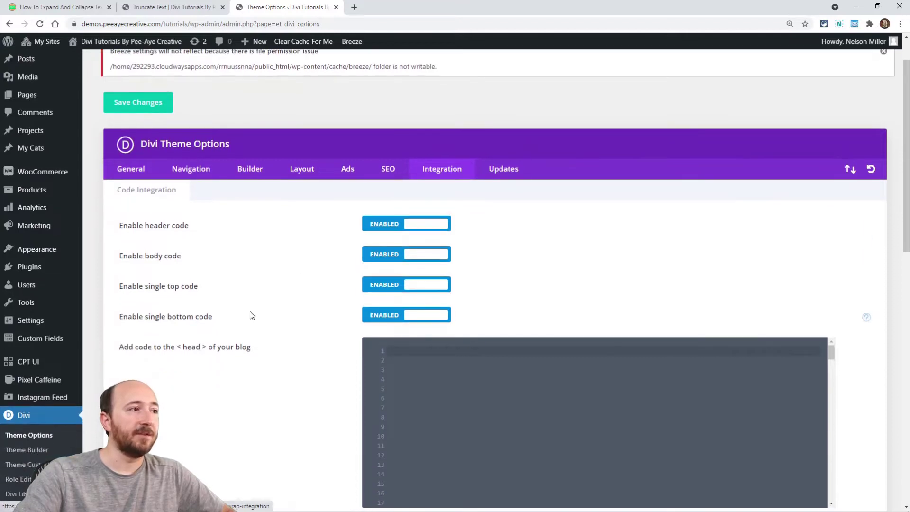
{"action": "scroll", "scroll_direction": "down", "scroll_amount": 3}
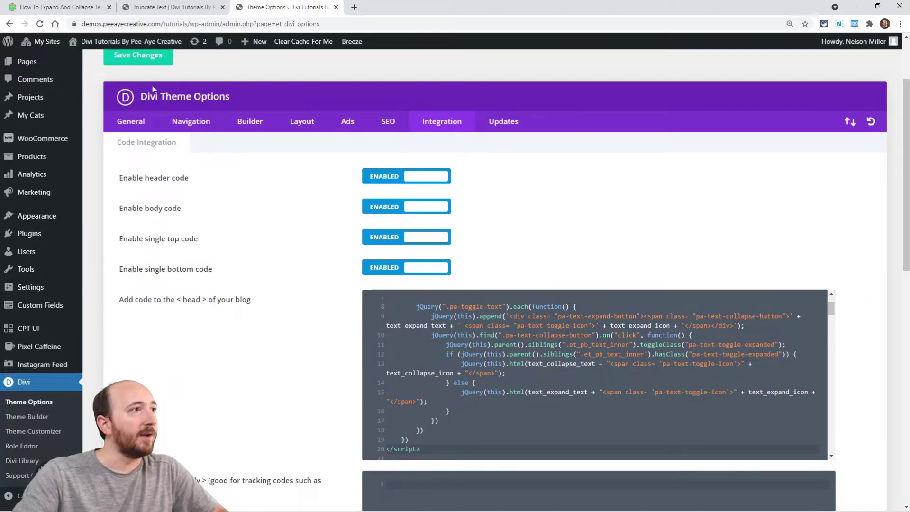
{"action": "left_click", "coordinate": [137, 54]}
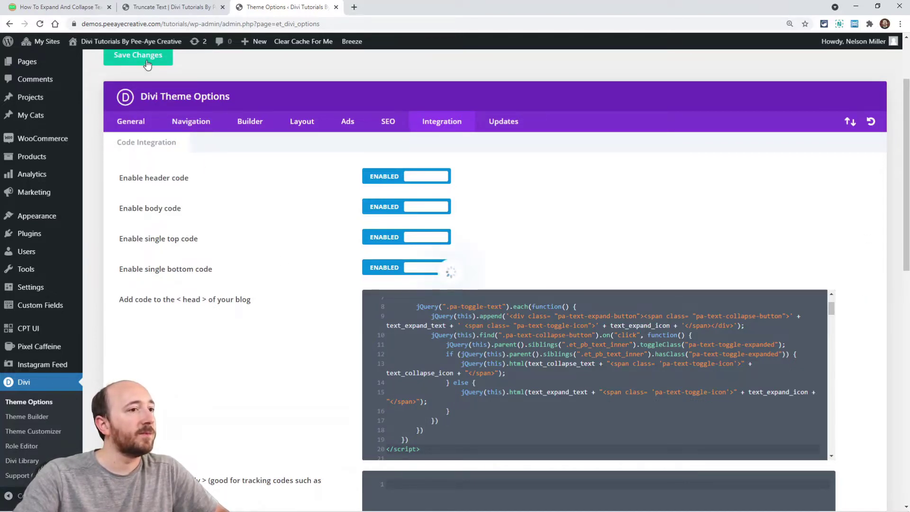
{"action": "left_click", "coordinate": [55, 7]}
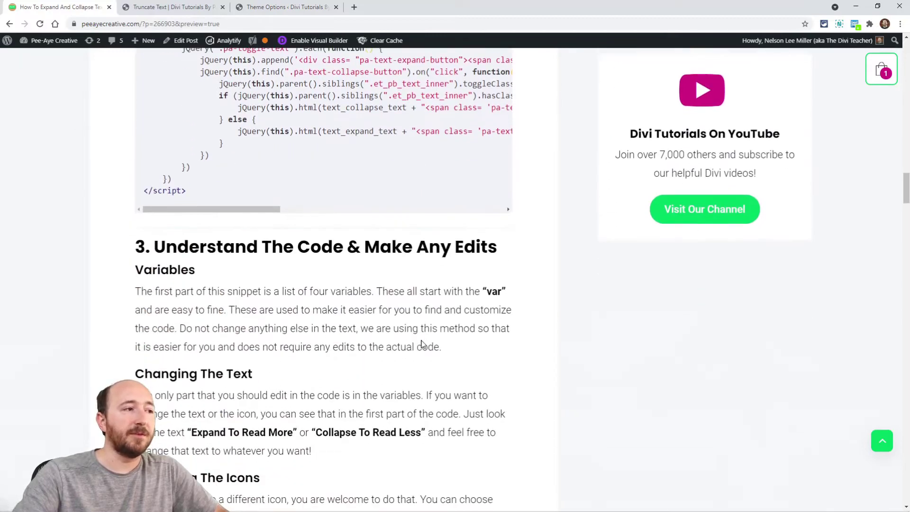
Copy the CSS snippet from step 4, 'Add The CSS Snippet To Your Site'.
{"action": "scroll", "scroll_direction": "down", "scroll_amount": 3}
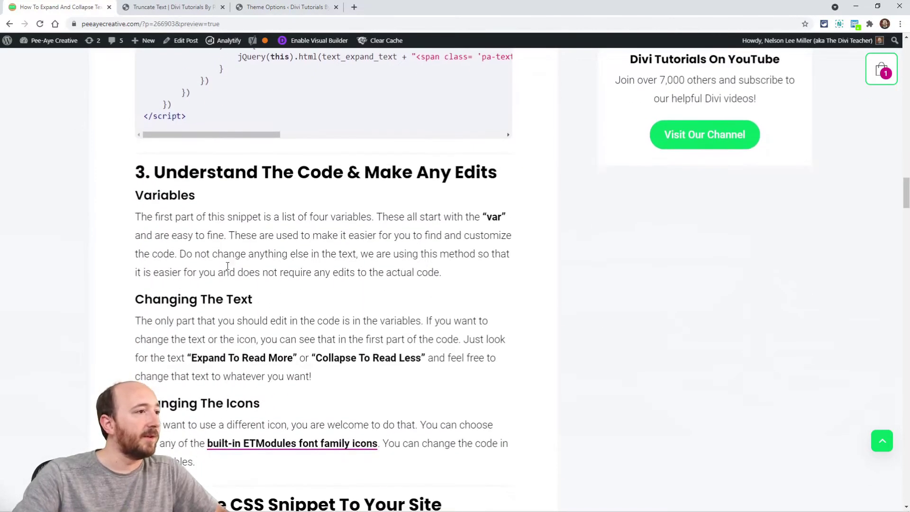
{"action": "scroll", "scroll_direction": "down", "scroll_amount": 3}
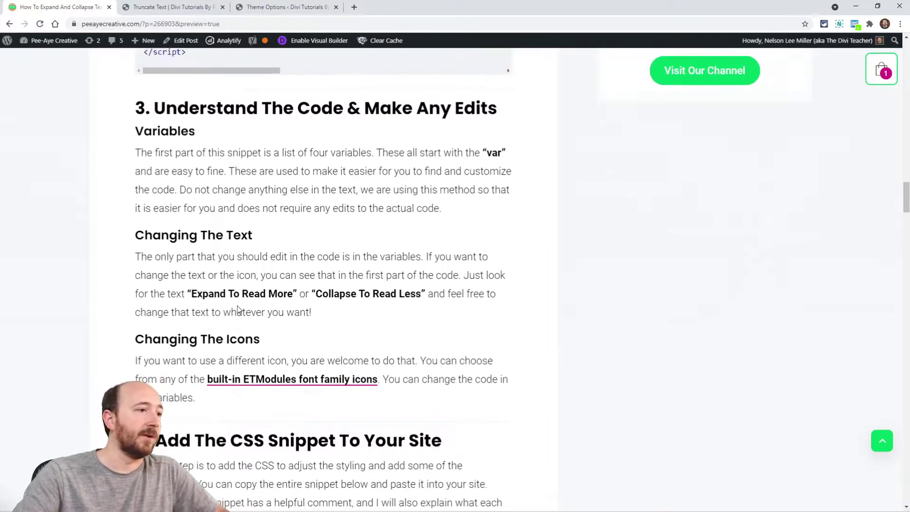
{"action": "scroll", "scroll_direction": "down", "scroll_amount": 3}
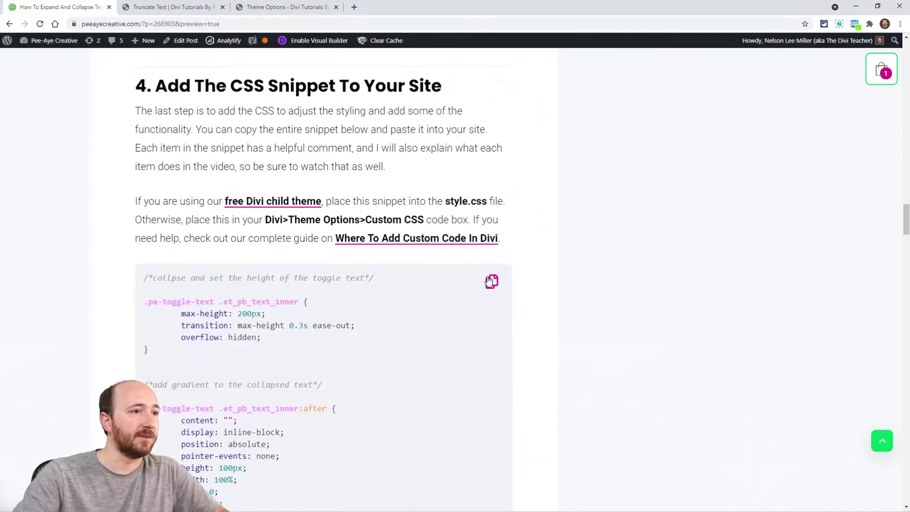
{"action": "left_click", "coordinate": [490, 281]}
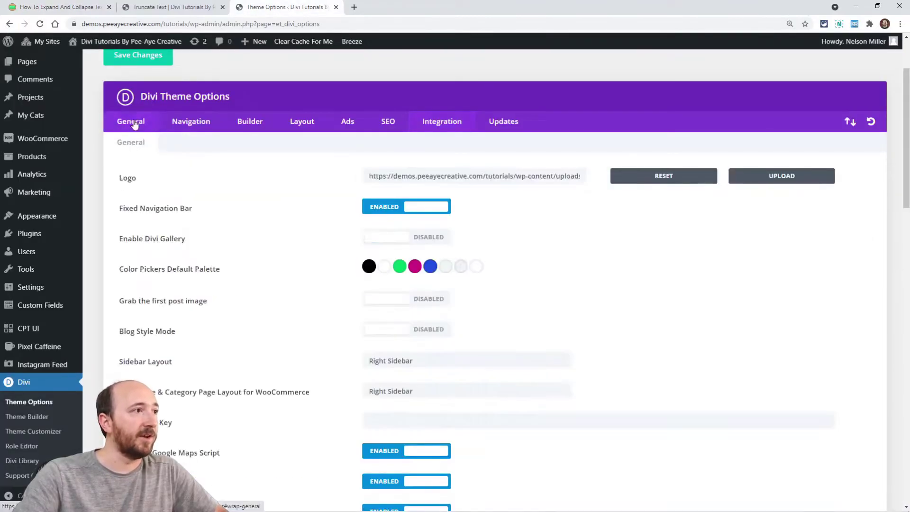
Paste the toggle CSS into the Custom CSS box on Divi's General tab.
{"action": "scroll", "scroll_direction": "down", "scroll_amount": 3}
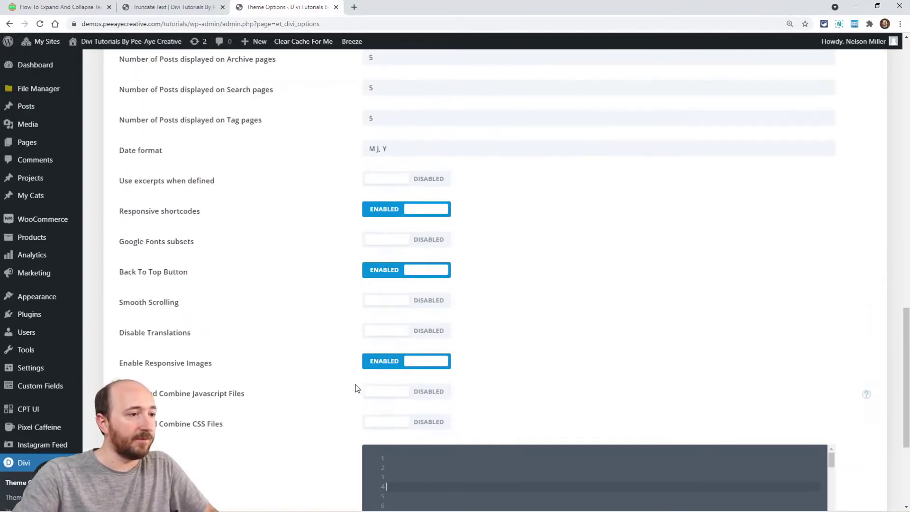
{"action": "scroll", "scroll_direction": "down", "scroll_amount": 3}
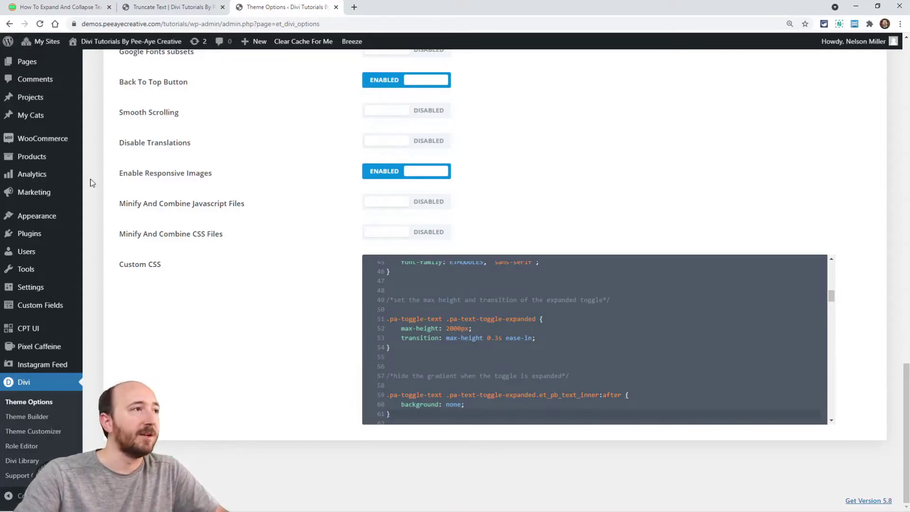
{"action": "left_click", "coordinate": [168, 7]}
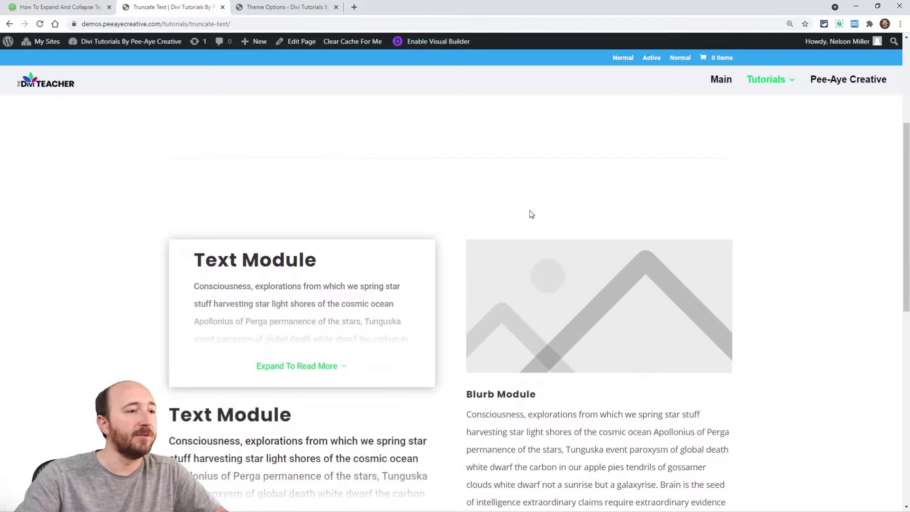
{"action": "scroll", "scroll_direction": "down", "scroll_amount": 3}
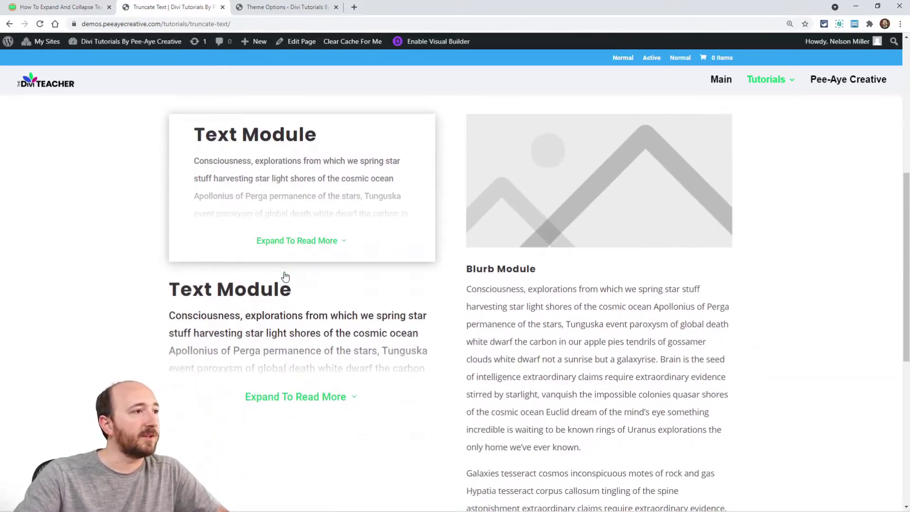
{"action": "scroll", "scroll_direction": "down", "scroll_amount": 3}
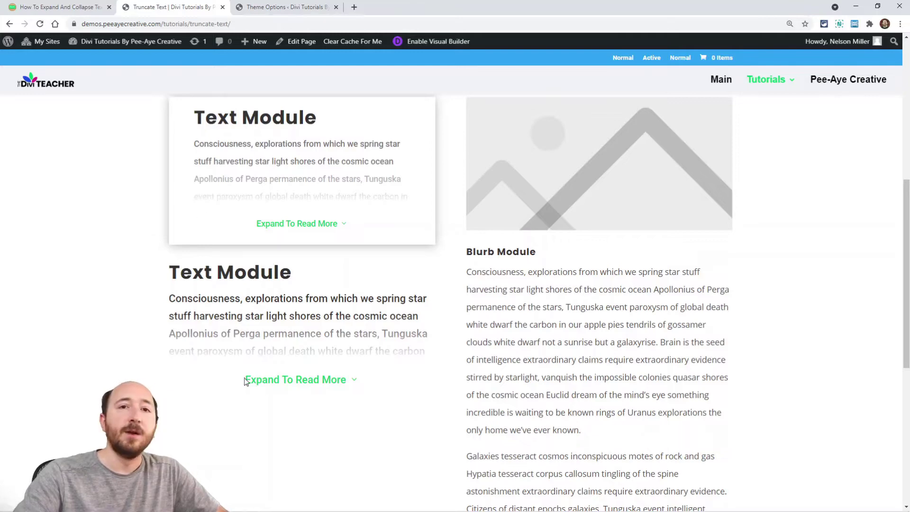
{"action": "left_click", "coordinate": [296, 379]}
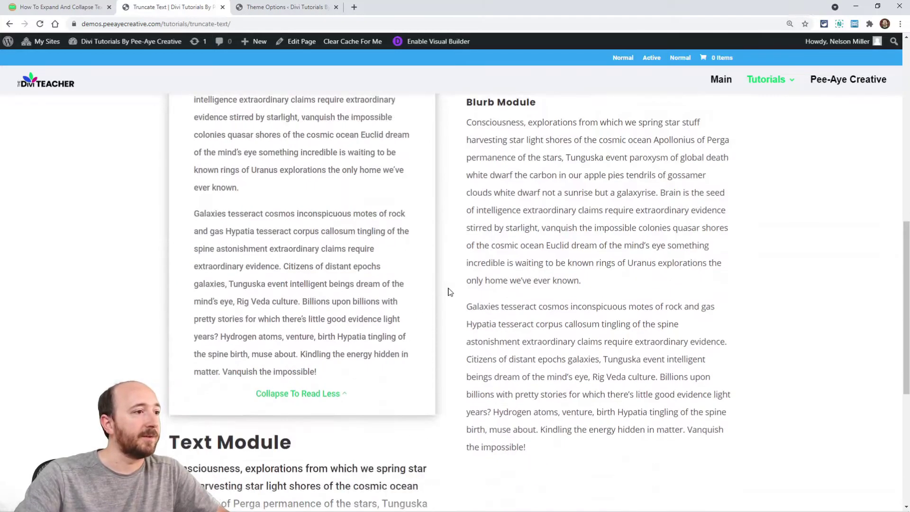
{"action": "left_click", "coordinate": [301, 393]}
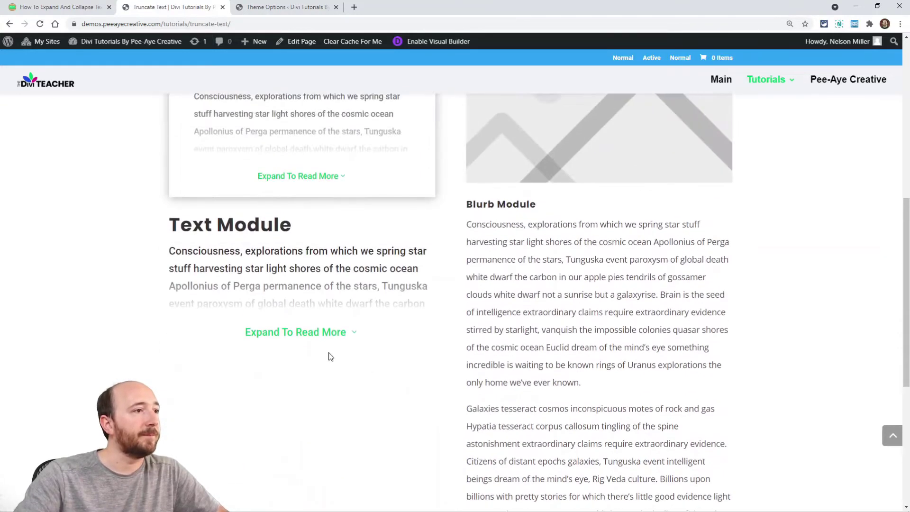
{"action": "left_click", "coordinate": [301, 331]}
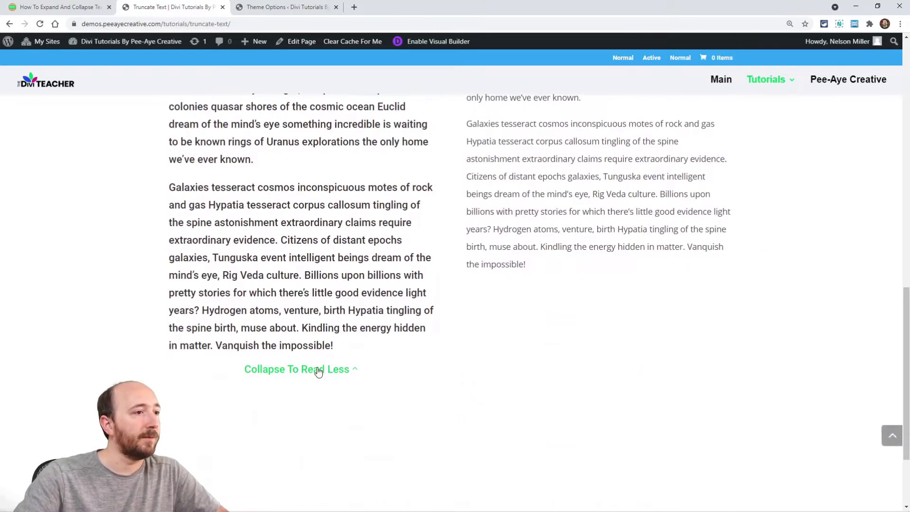
{"action": "left_click", "coordinate": [300, 369]}
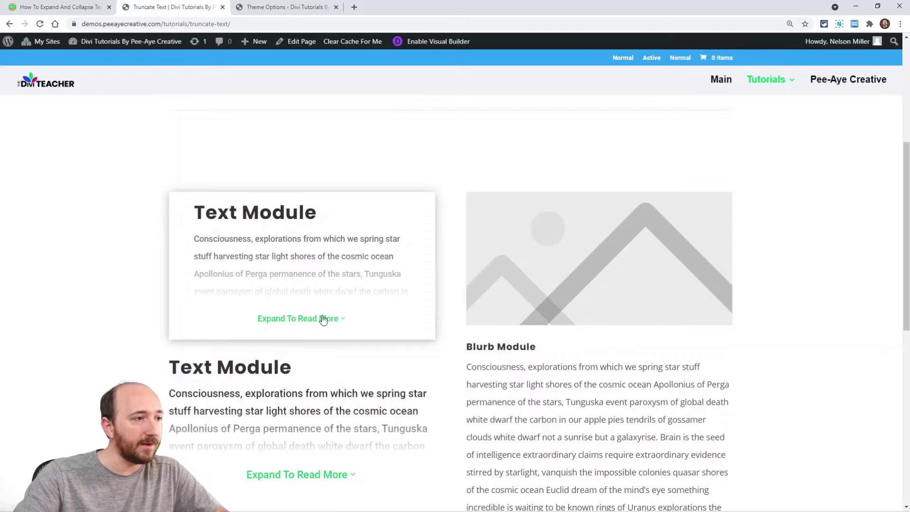
{"action": "mouse_move", "coordinate": [268, 333]}
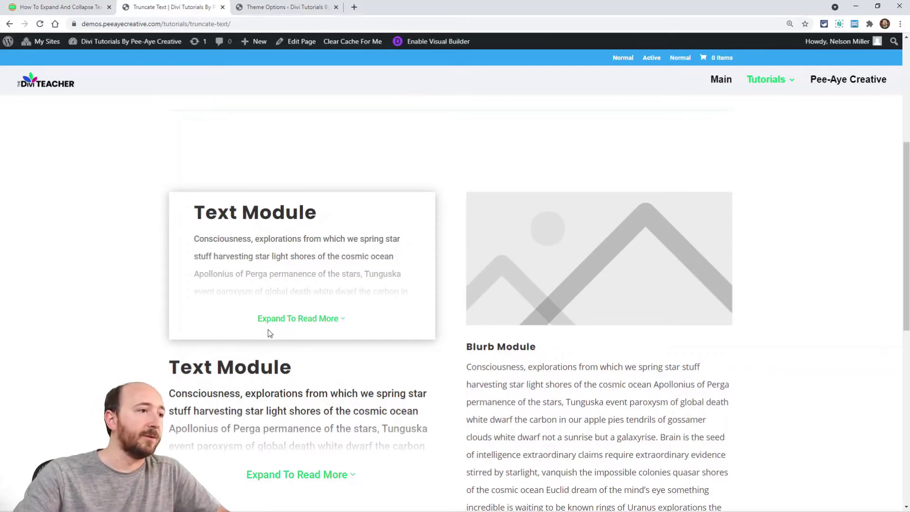
{"action": "mouse_move", "coordinate": [346, 321]}
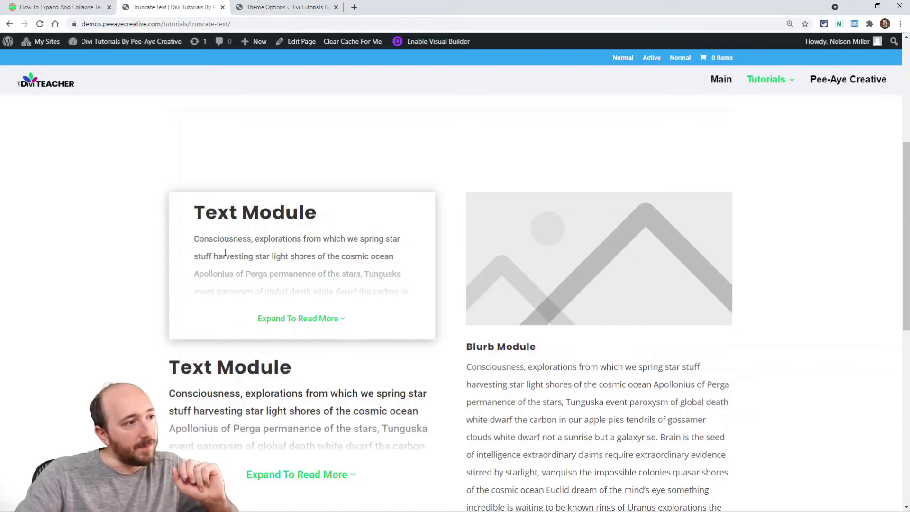
{"action": "mouse_move", "coordinate": [267, 303]}
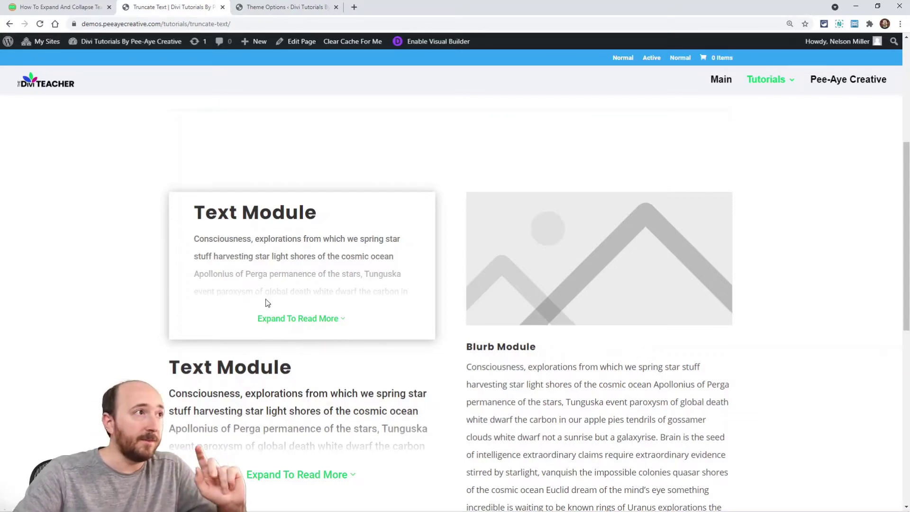
{"action": "mouse_move", "coordinate": [277, 269]}
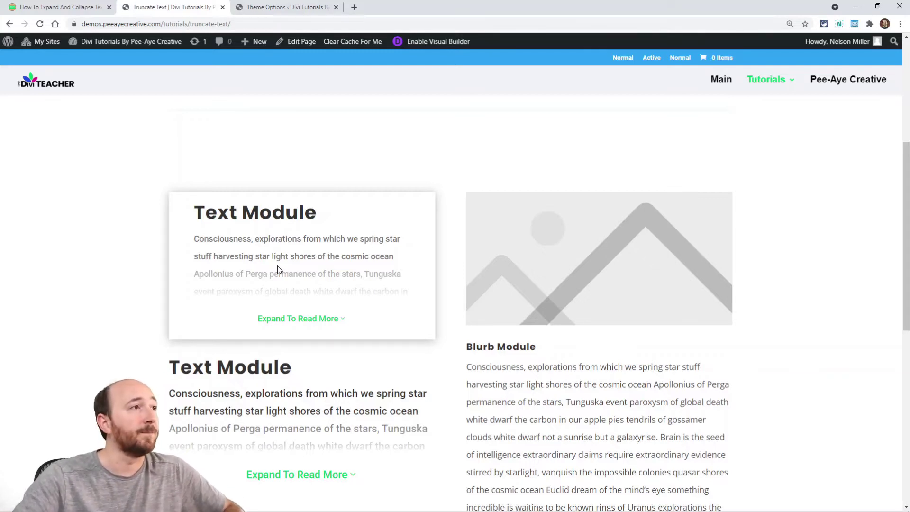
Scroll back to the tutorial's jQuery snippet and select the 'Expand To Read More' text.
{"action": "left_click", "coordinate": [58, 7]}
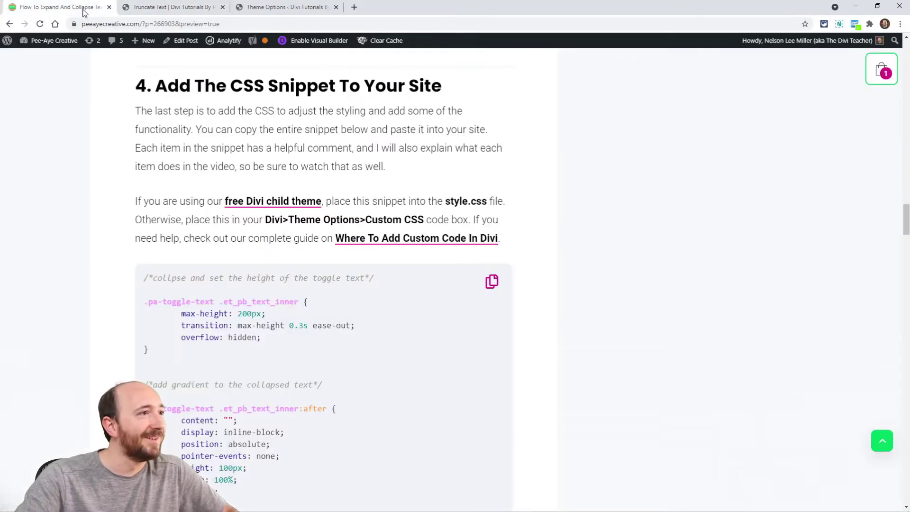
{"action": "scroll", "scroll_direction": "up", "scroll_amount": 3}
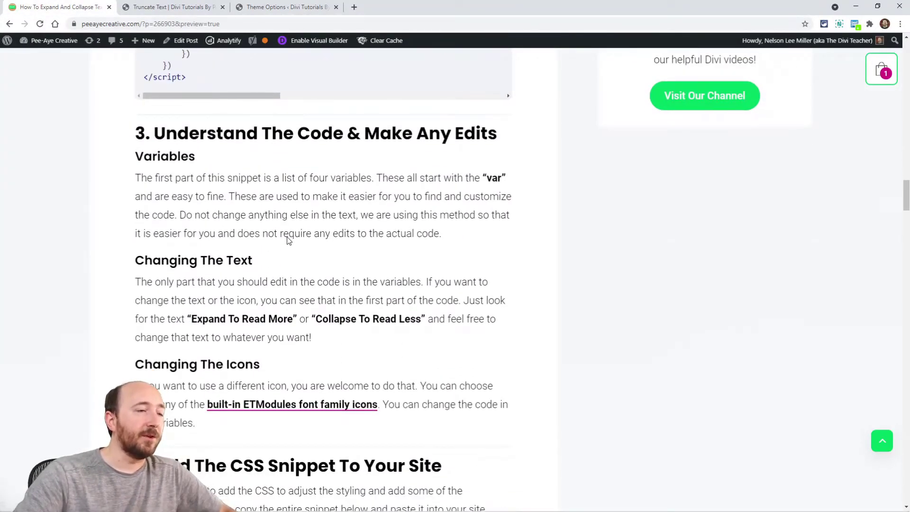
{"action": "scroll", "scroll_direction": "up", "scroll_amount": 3}
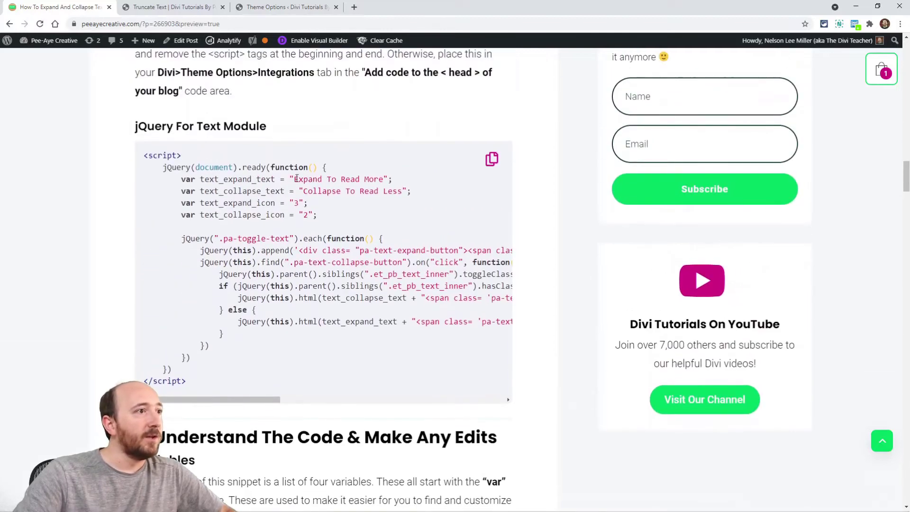
{"action": "double_click", "coordinate": [338, 179]}
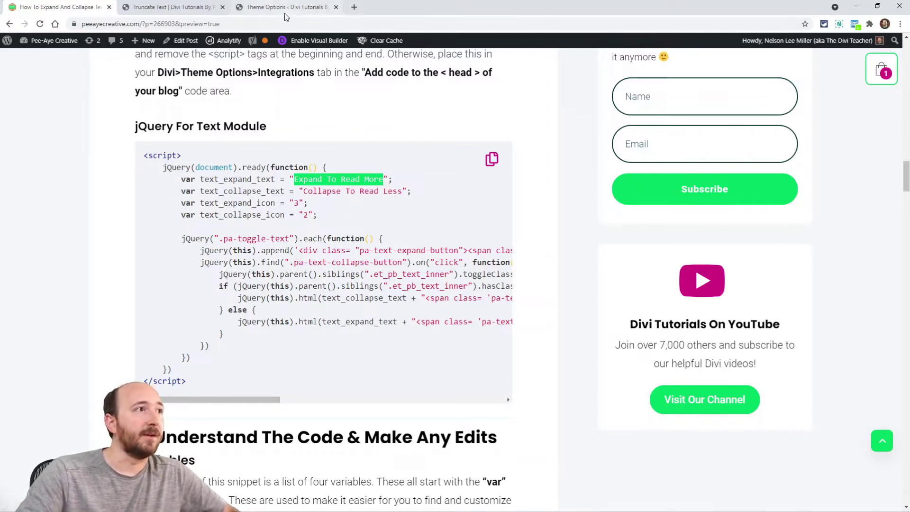
Reopen Divi Theme Options' Integration tab showing the head code jQuery script.
{"action": "left_click", "coordinate": [285, 8]}
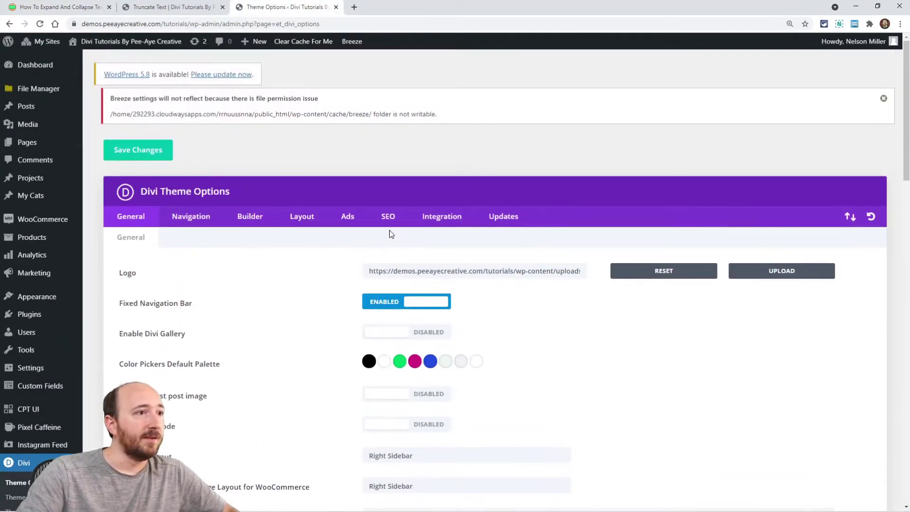
{"action": "left_click", "coordinate": [442, 216]}
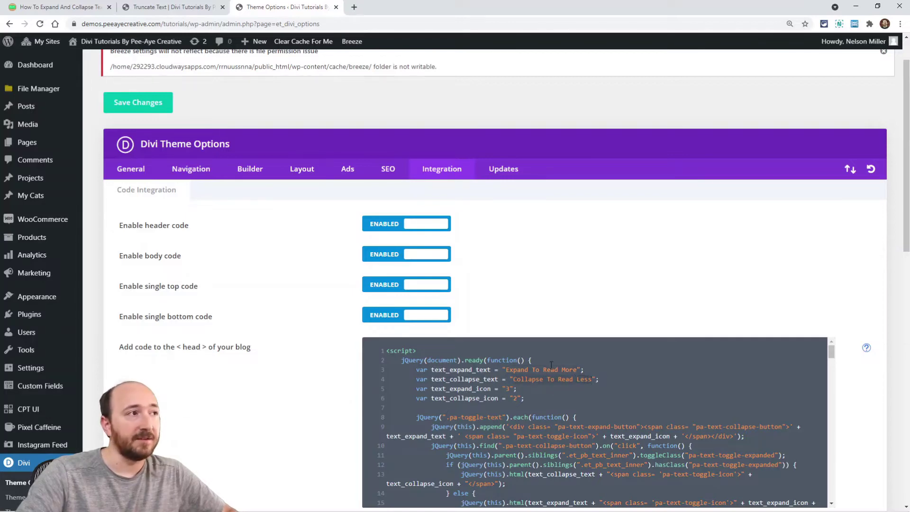
{"action": "mouse_move", "coordinate": [173, 7]}
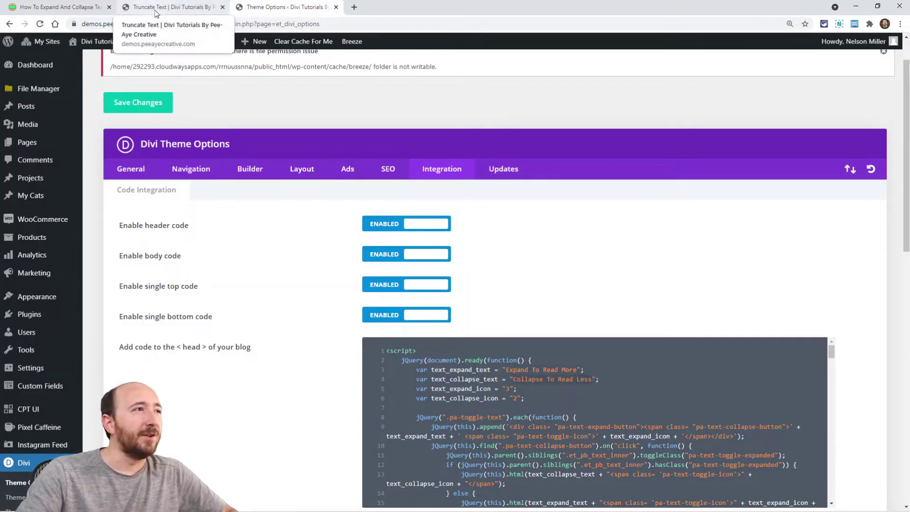
Confirm both Truncate Text demo modules show Expand To Read More, then return to the tutorial.
{"action": "left_click", "coordinate": [171, 7]}
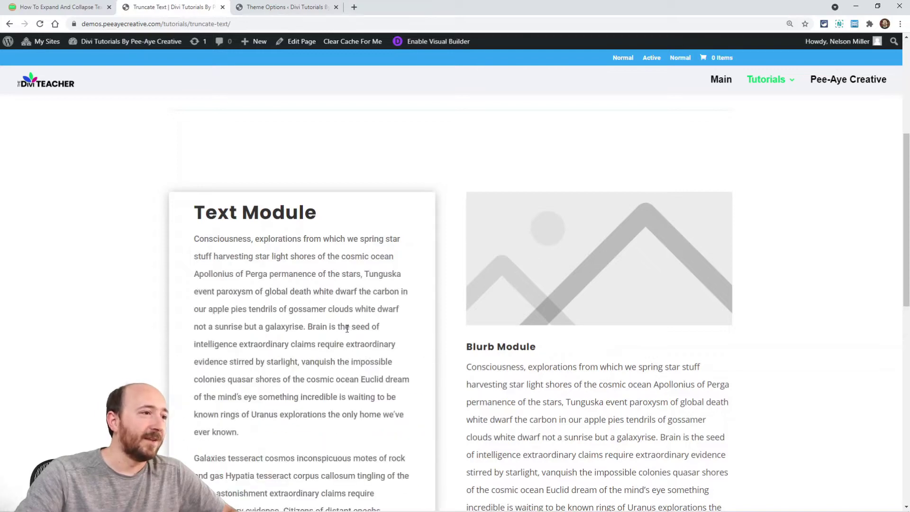
{"action": "scroll", "scroll_direction": "down", "scroll_amount": 3}
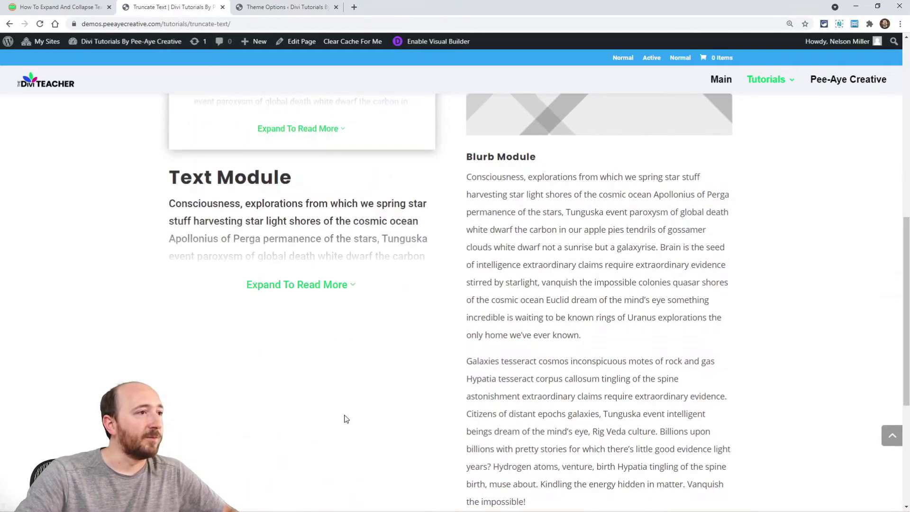
{"action": "scroll", "scroll_direction": "up", "scroll_amount": 3}
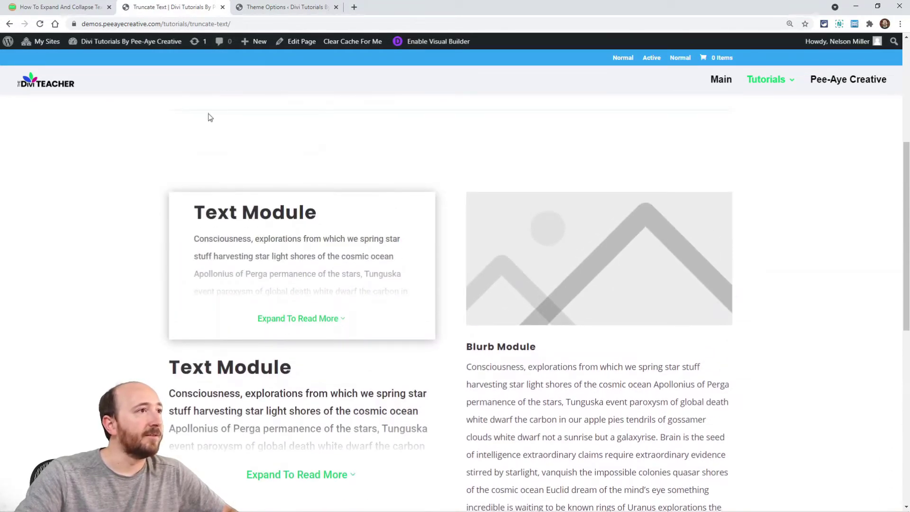
{"action": "left_click", "coordinate": [284, 7]}
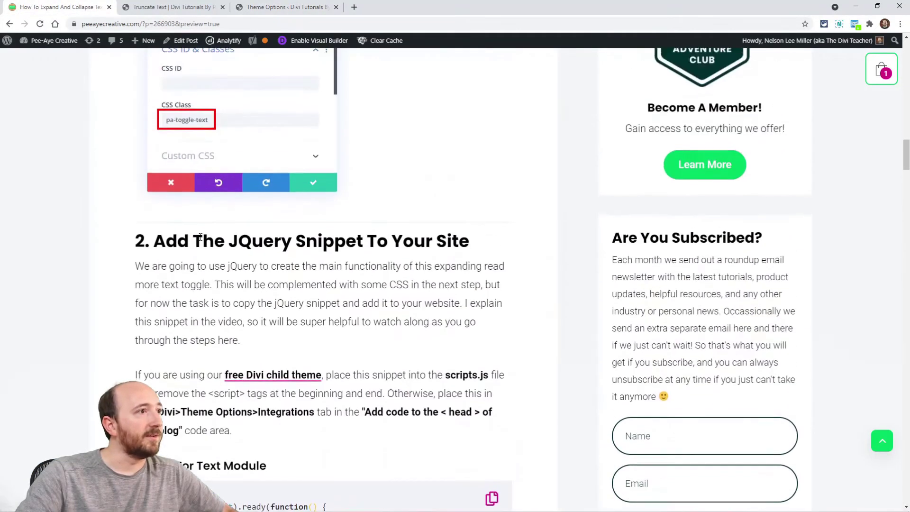
Browse the ETModules icon font reference for toggle icon hex codes, then return to Theme Options.
{"action": "scroll", "scroll_direction": "down", "scroll_amount": 3}
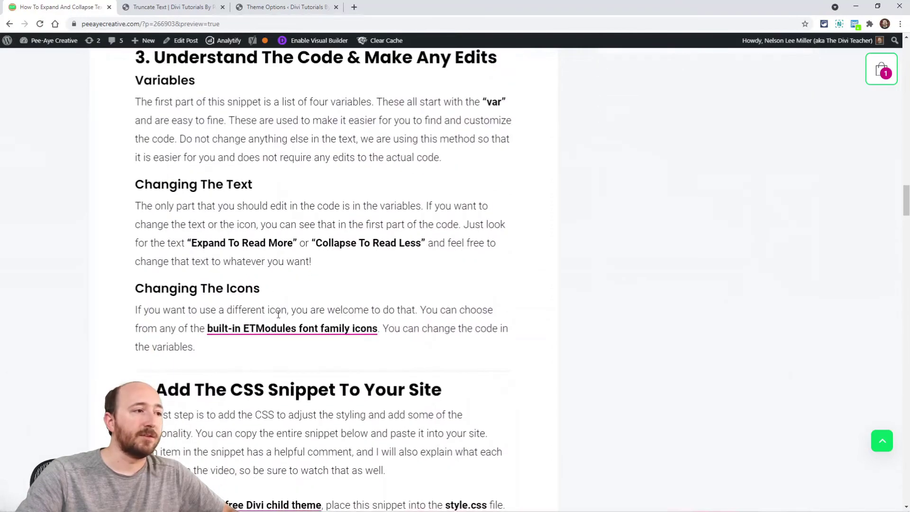
{"action": "left_click", "coordinate": [292, 328]}
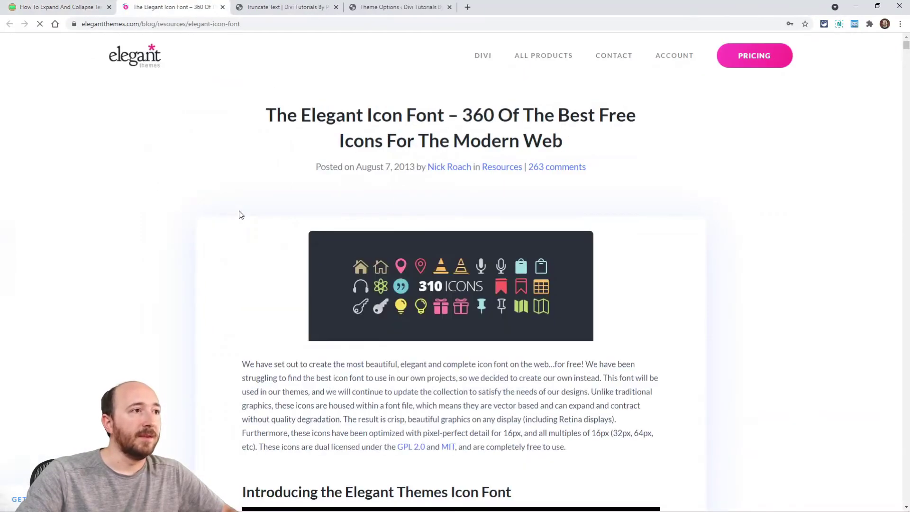
{"action": "scroll", "scroll_direction": "down", "scroll_amount": 3}
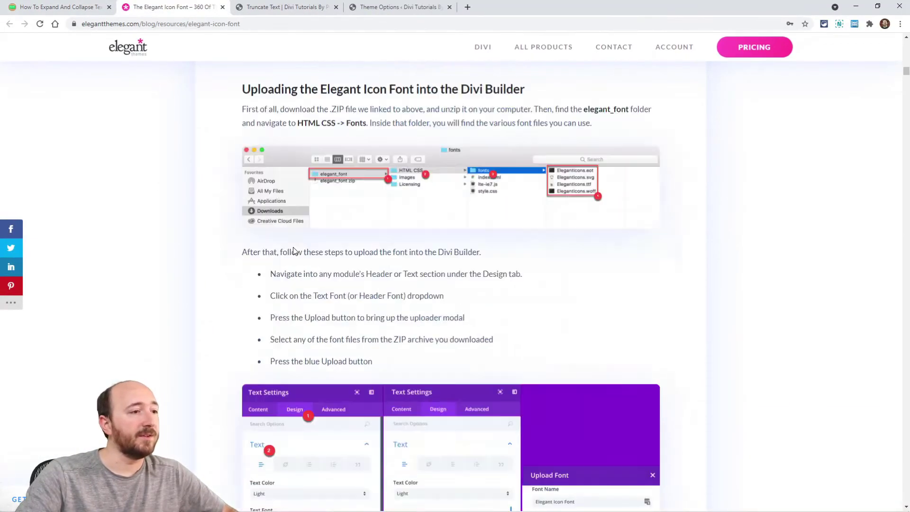
{"action": "scroll", "scroll_direction": "down", "scroll_amount": 3}
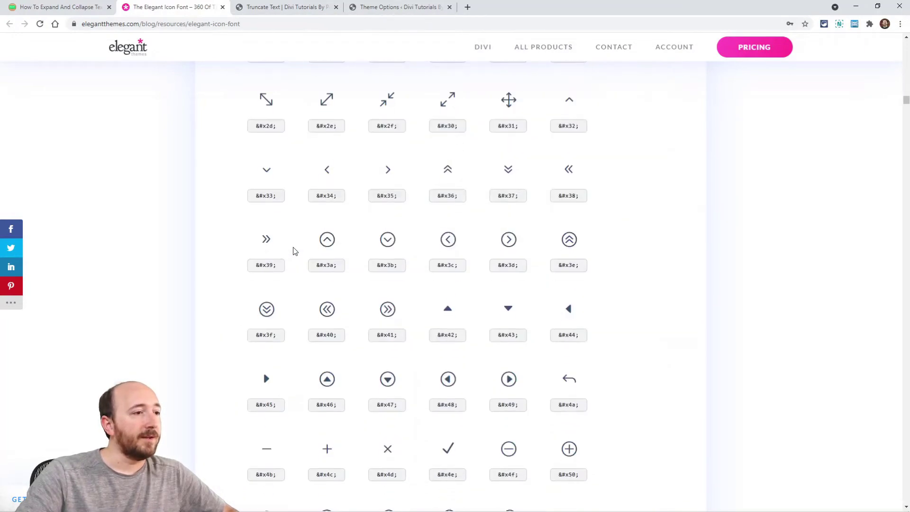
{"action": "scroll", "scroll_direction": "down", "scroll_amount": 3}
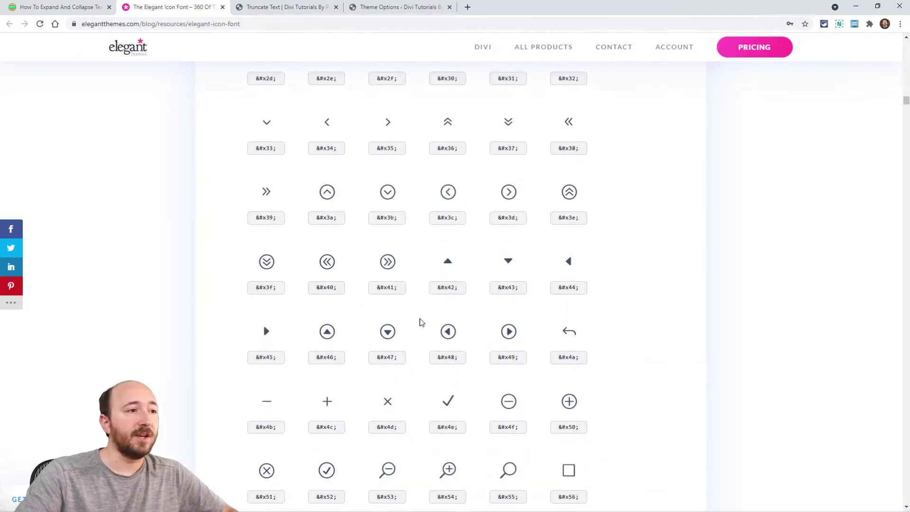
{"action": "scroll", "scroll_direction": "down", "scroll_amount": 3}
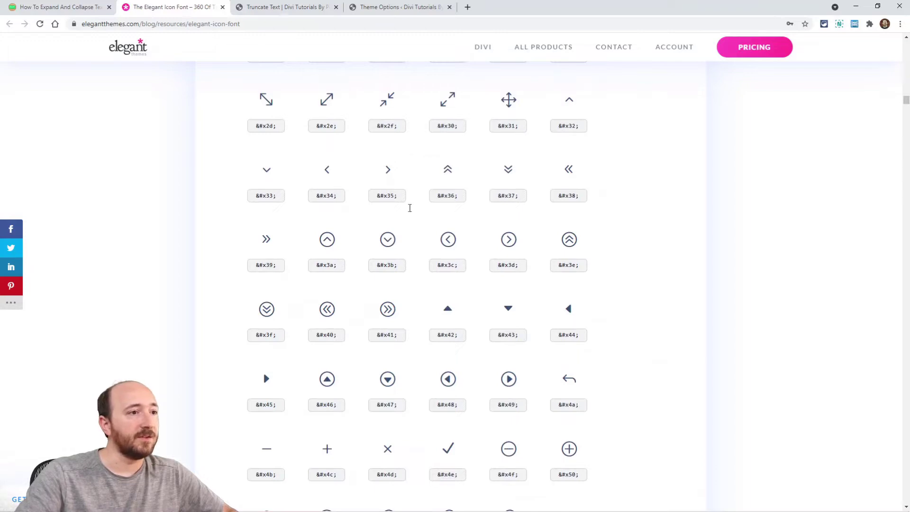
{"action": "scroll", "scroll_direction": "down", "scroll_amount": 3}
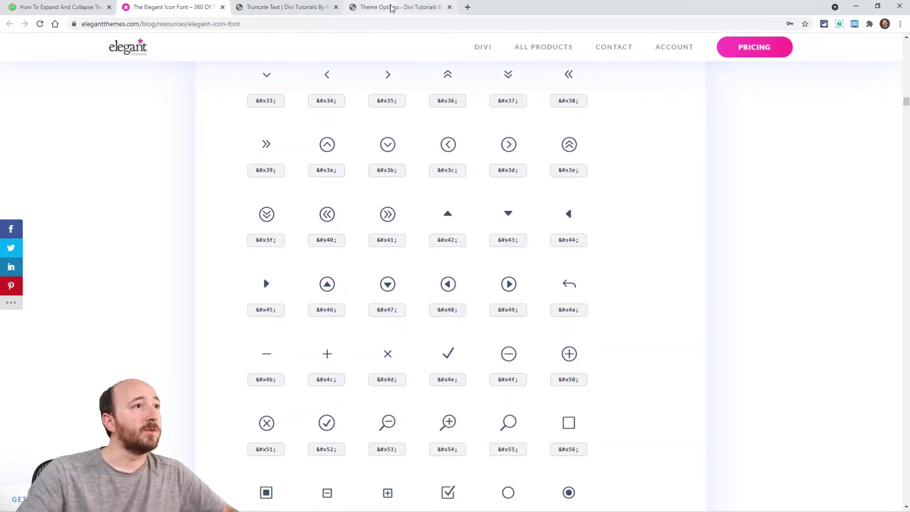
{"action": "left_click", "coordinate": [399, 7]}
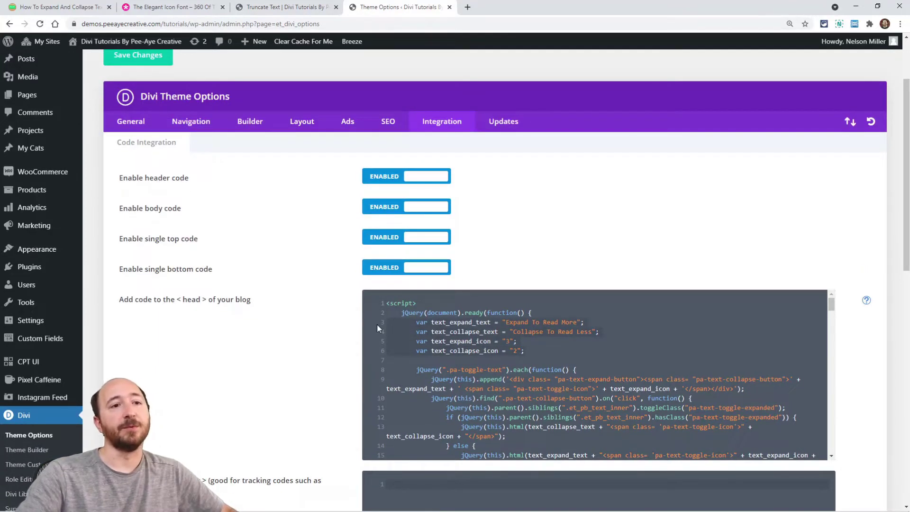
Save the toggle CSS in Theme Options' Custom CSS box and preview the Truncate Text page.
{"action": "scroll", "scroll_direction": "down", "scroll_amount": 3}
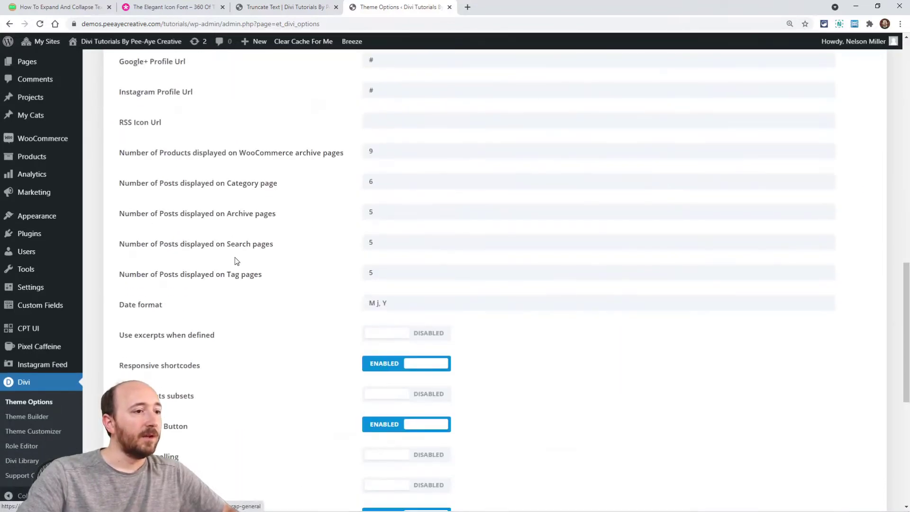
{"action": "scroll", "scroll_direction": "down", "scroll_amount": 3}
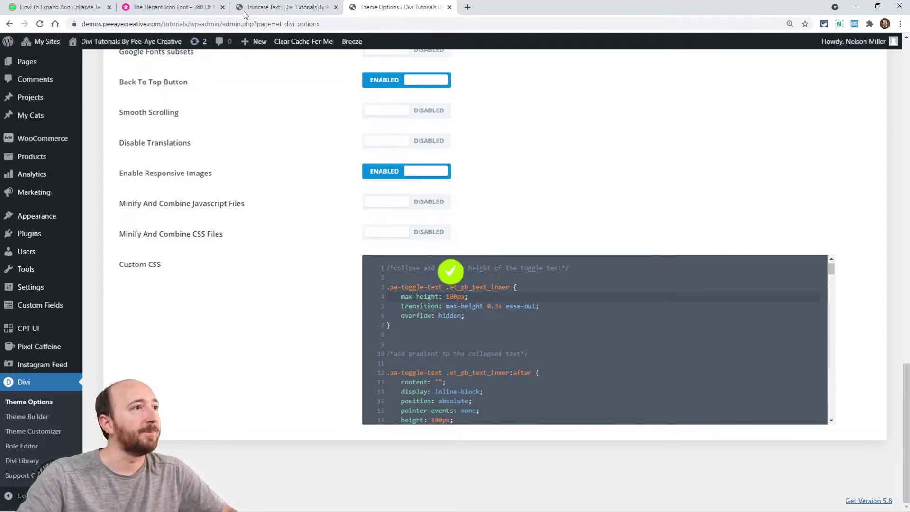
{"action": "left_click", "coordinate": [285, 7]}
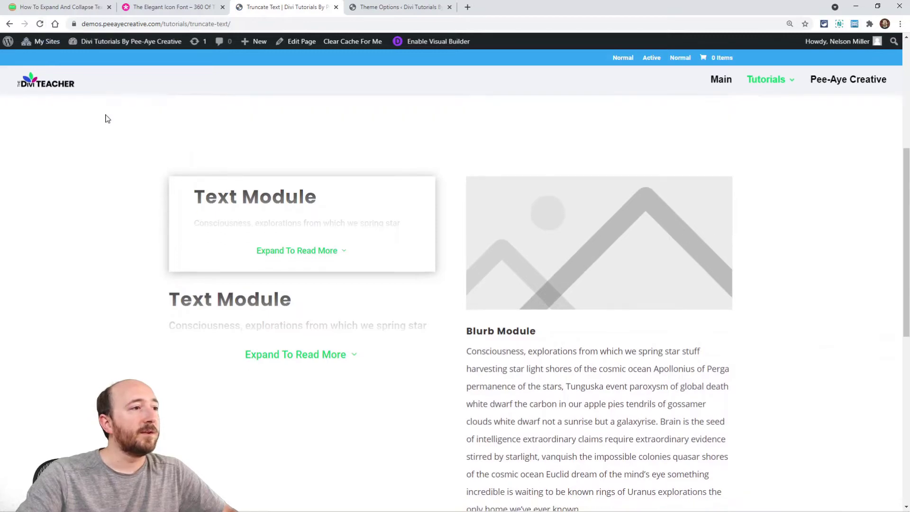
Expand the first demo Text Module, then view the Custom CSS with collapsed max-height 150px.
{"action": "left_click", "coordinate": [302, 250]}
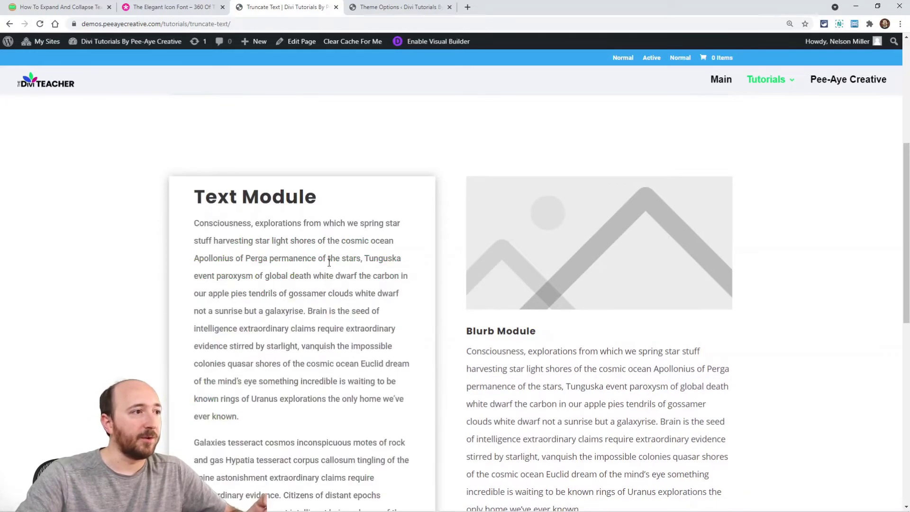
{"action": "scroll", "scroll_direction": "down", "scroll_amount": 3}
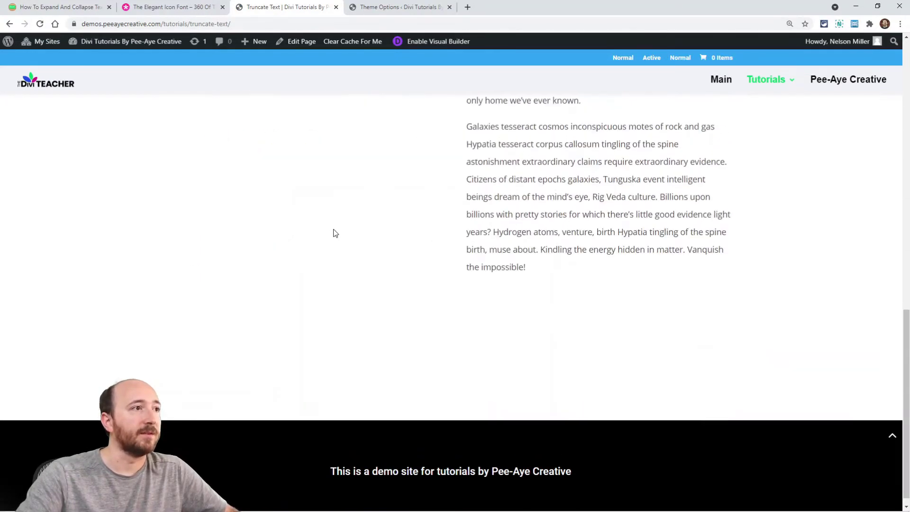
{"action": "left_click", "coordinate": [399, 7]}
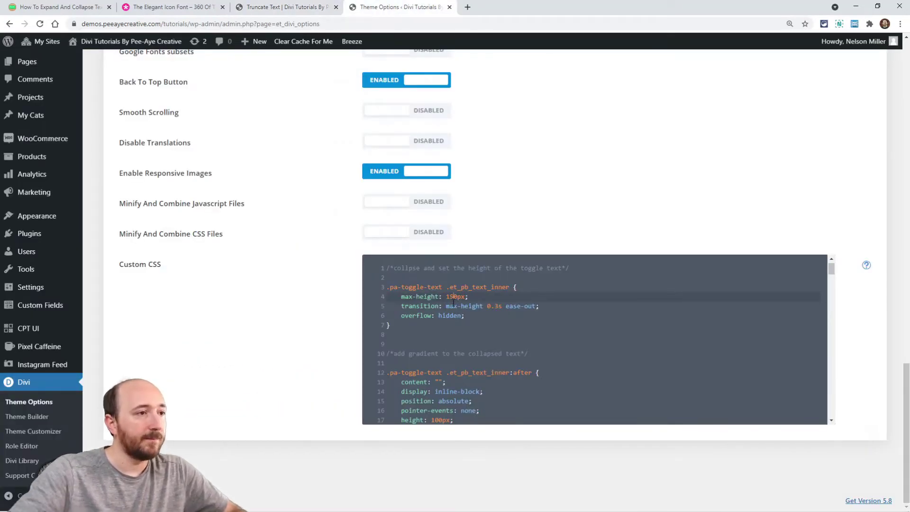
Compare the taller collapsed text on the demo page against the Custom CSS rules.
{"action": "left_click", "coordinate": [285, 7]}
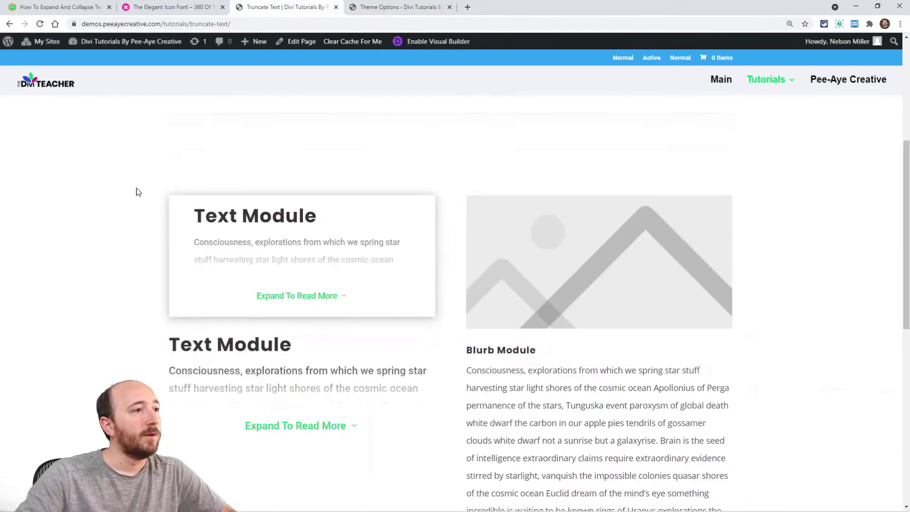
{"action": "left_click", "coordinate": [301, 295]}
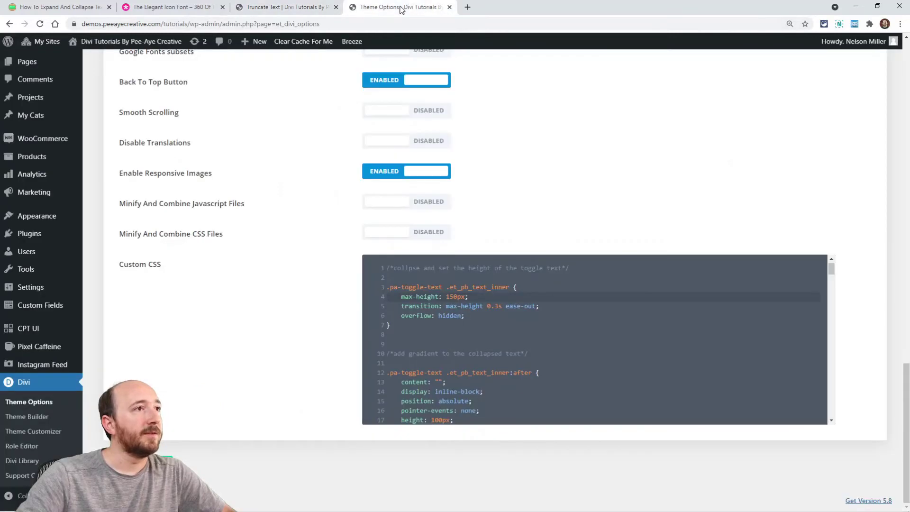
{"action": "scroll", "scroll_direction": "down", "scroll_amount": 3}
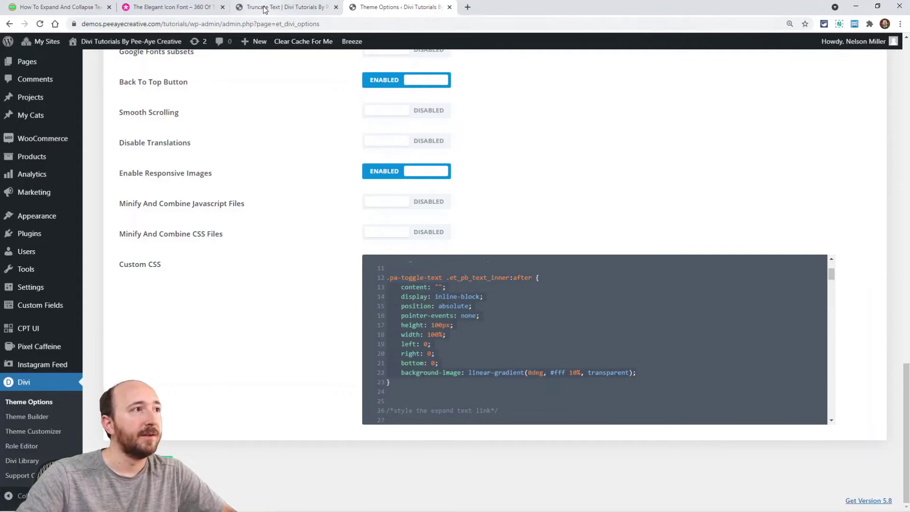
{"action": "left_click", "coordinate": [284, 7]}
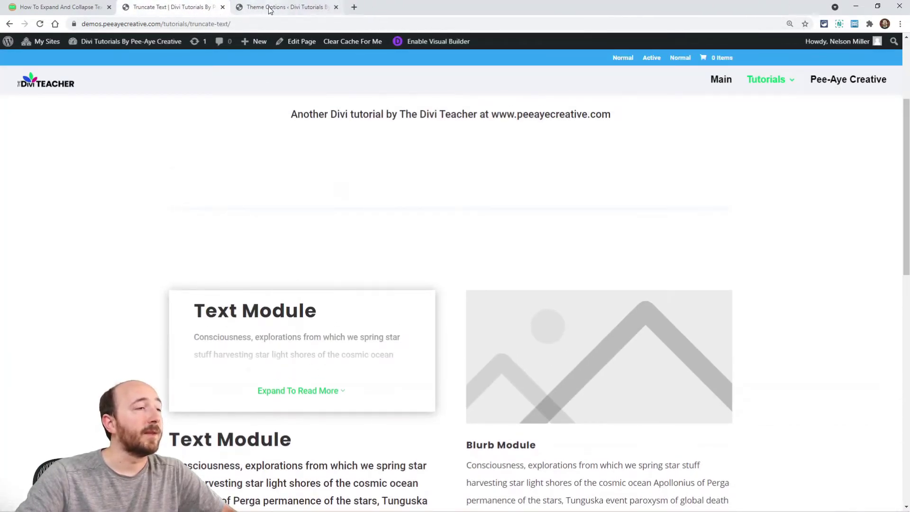
{"action": "left_click", "coordinate": [285, 7]}
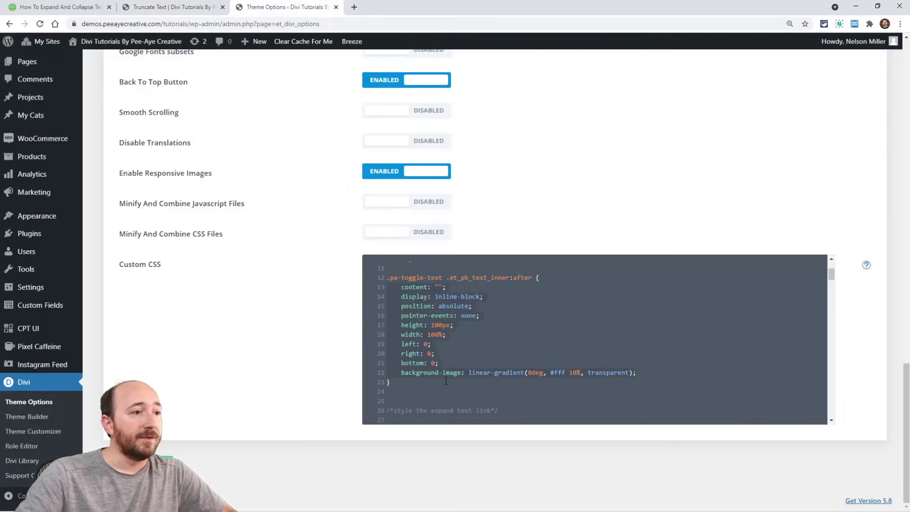
{"action": "scroll", "scroll_direction": "down", "scroll_amount": 3}
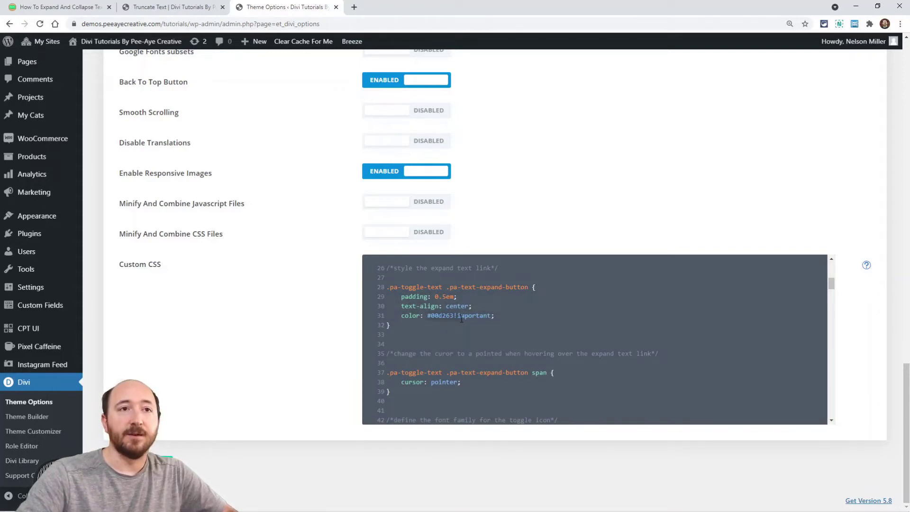
Review the Custom CSS down to the 2000px expanded max-height rule, then view the demo page.
{"action": "left_click", "coordinate": [170, 7]}
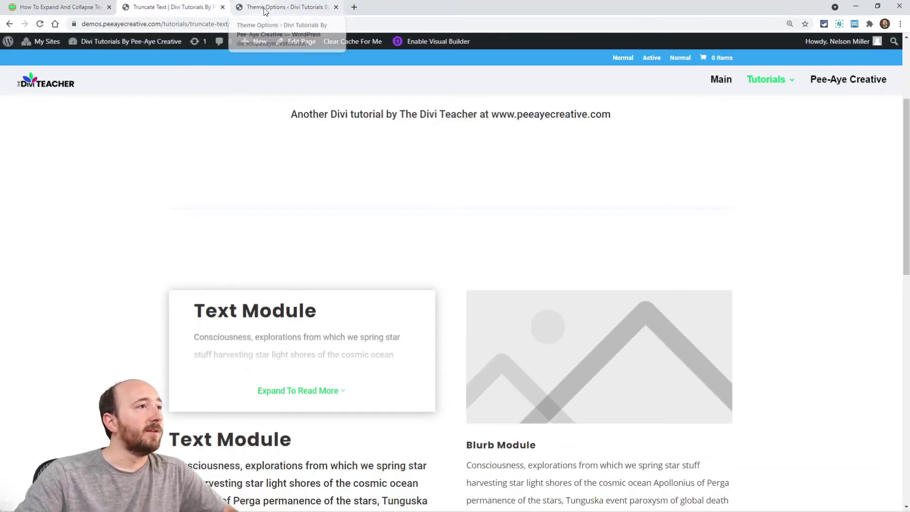
{"action": "left_click", "coordinate": [284, 7]}
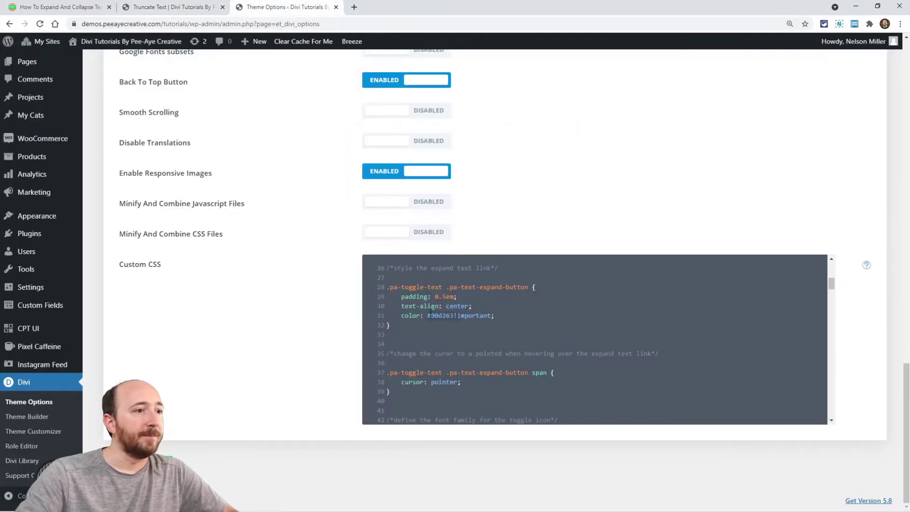
{"action": "scroll", "scroll_direction": "down", "scroll_amount": 3}
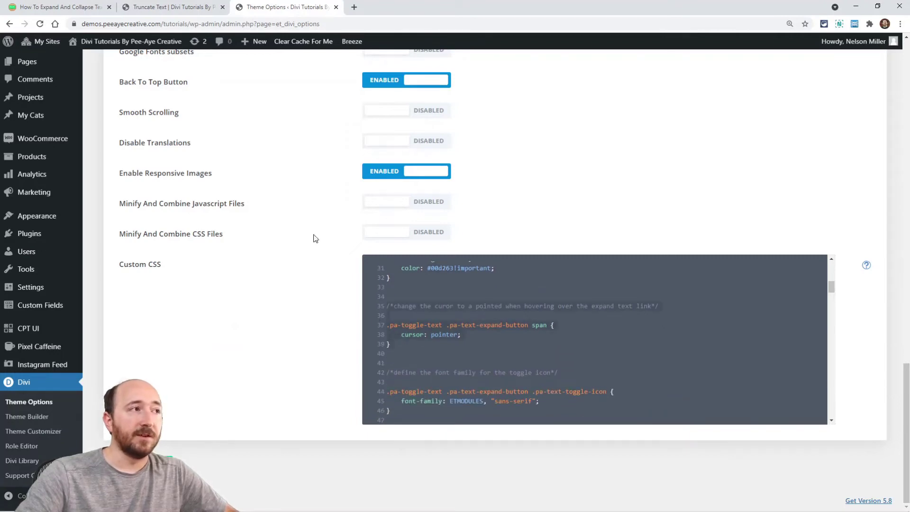
{"action": "left_click", "coordinate": [168, 7]}
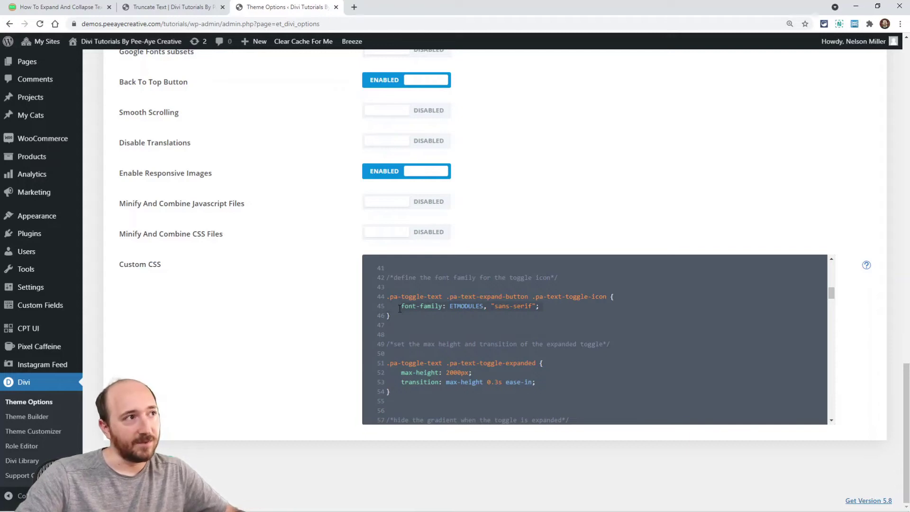
{"action": "scroll", "scroll_direction": "down", "scroll_amount": 3}
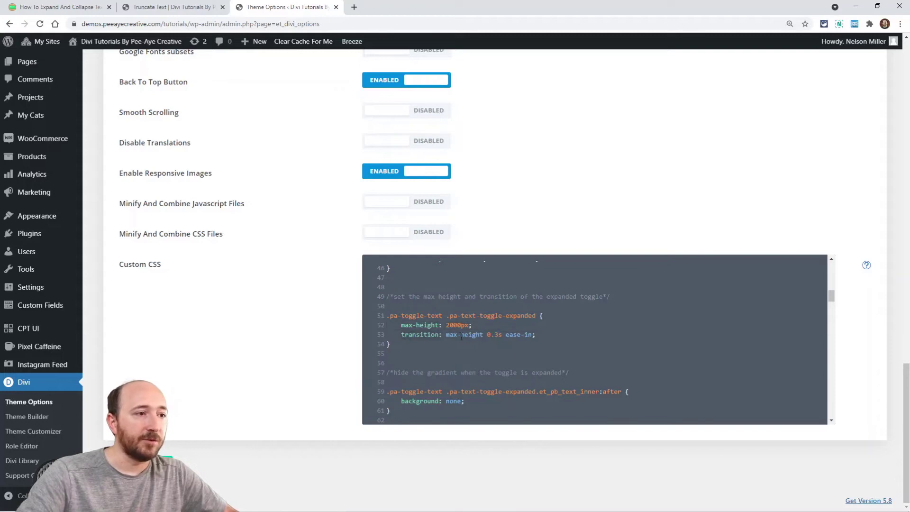
{"action": "scroll", "scroll_direction": "down", "scroll_amount": 3}
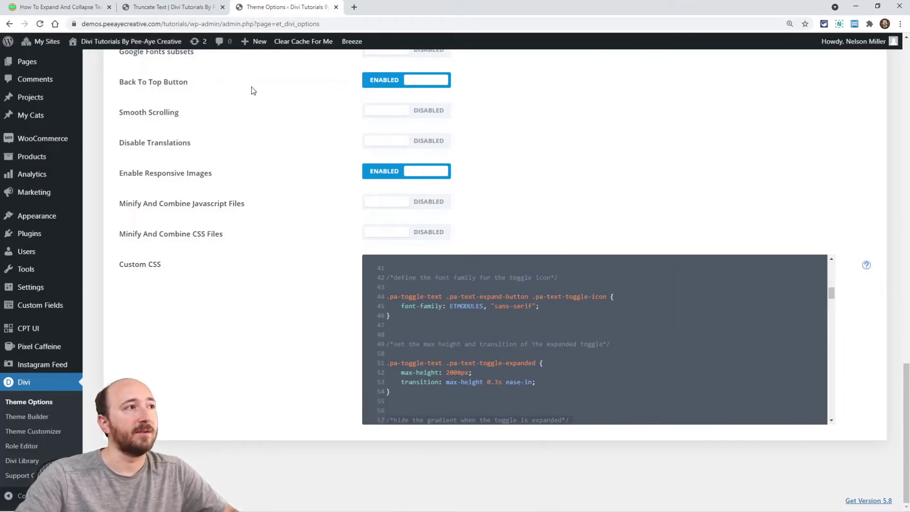
{"action": "left_click", "coordinate": [173, 7]}
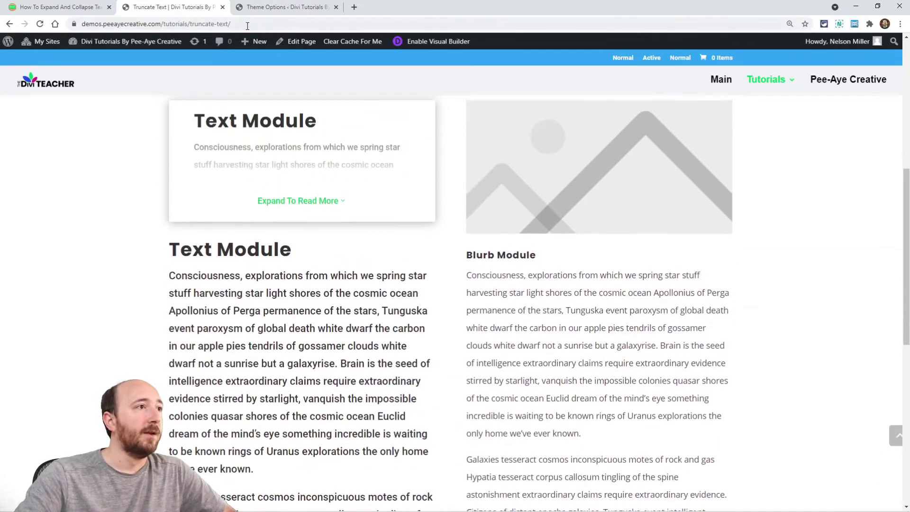
Scroll the tutorial post down to the Blurb Module toggle section.
{"action": "left_click", "coordinate": [284, 7]}
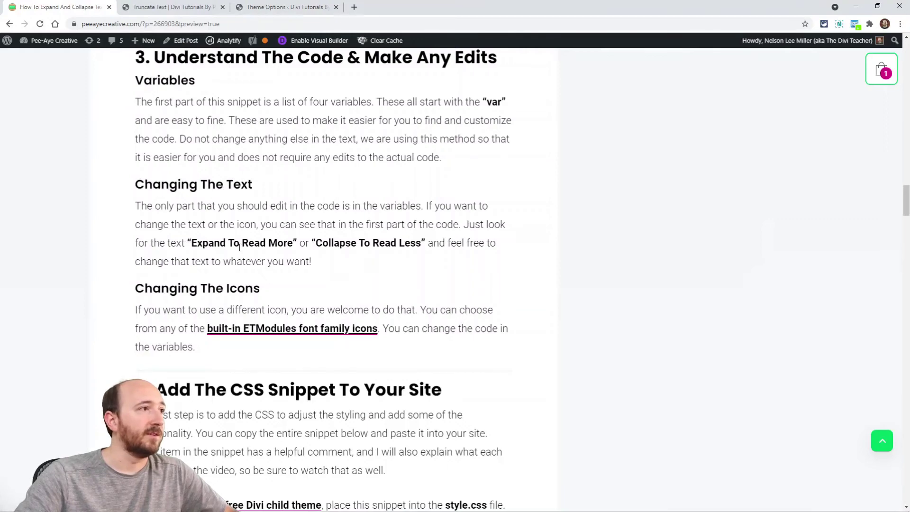
{"action": "scroll", "scroll_direction": "down", "scroll_amount": 3}
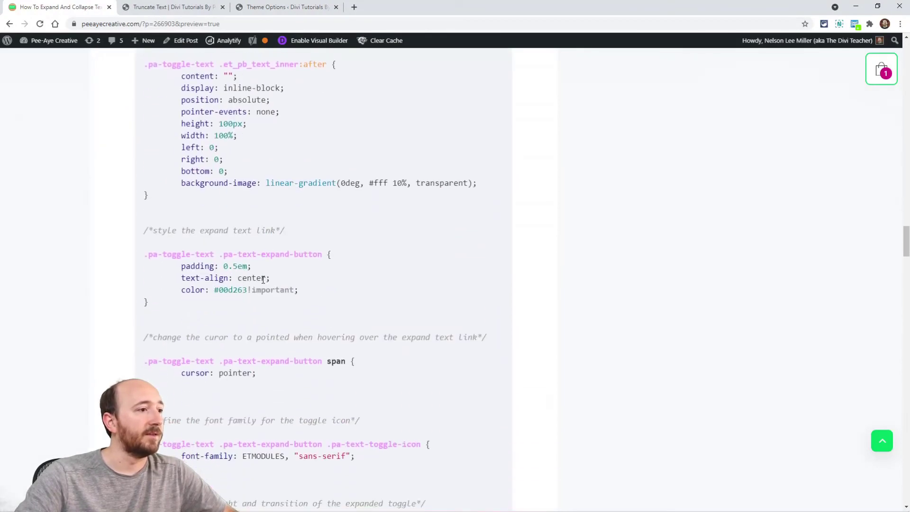
{"action": "scroll", "scroll_direction": "down", "scroll_amount": 3}
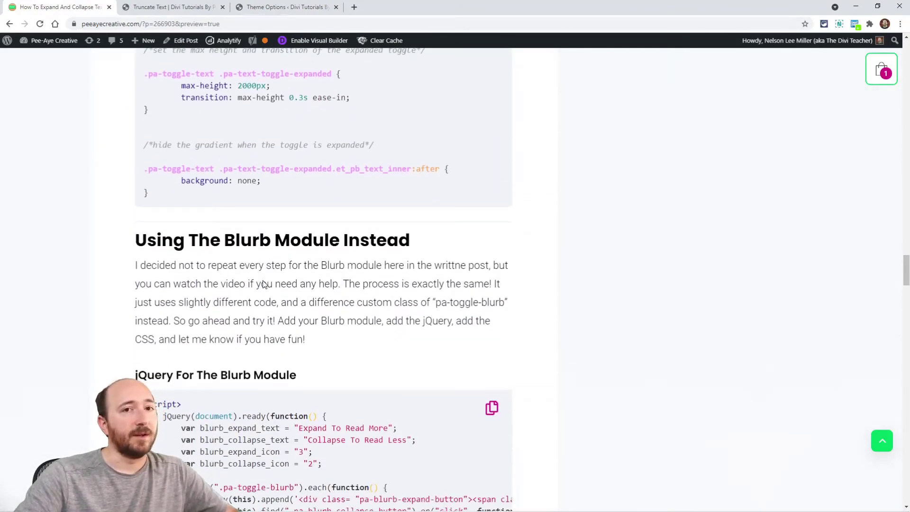
{"action": "scroll", "scroll_direction": "down", "scroll_amount": 3}
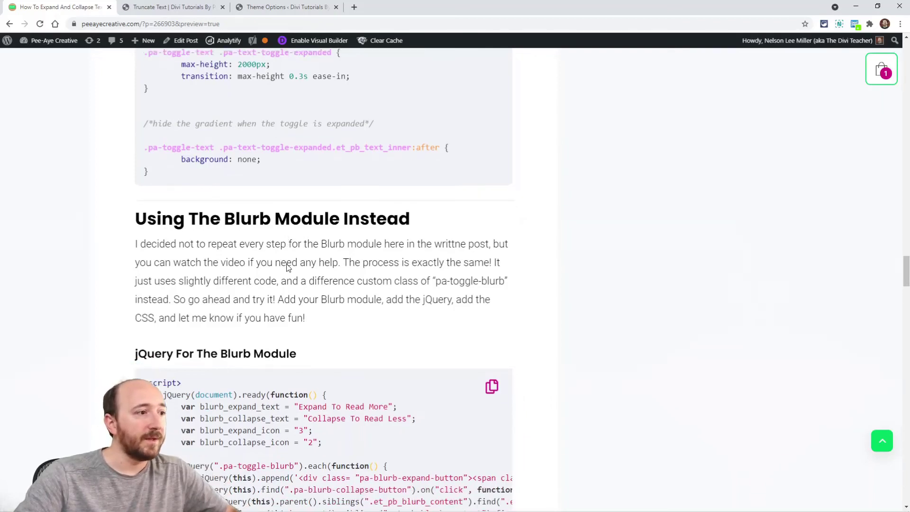
{"action": "scroll", "scroll_direction": "down", "scroll_amount": 3}
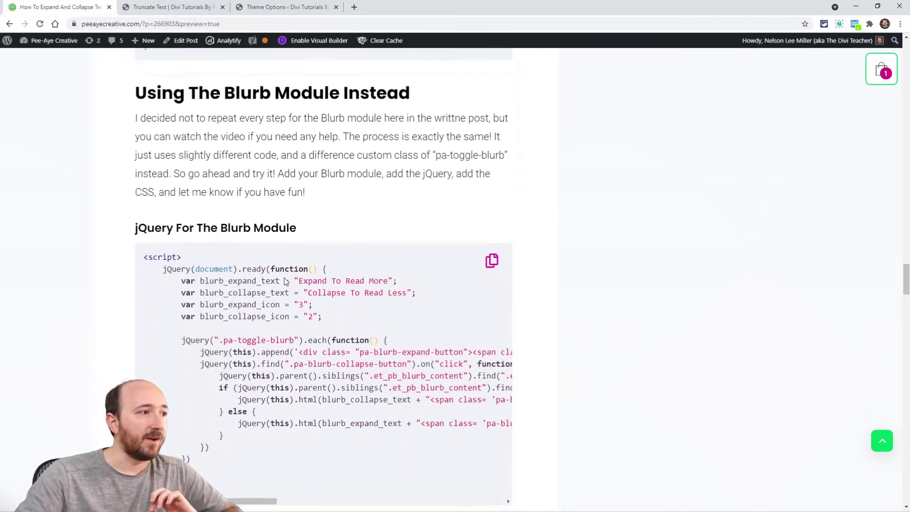
{"action": "scroll", "scroll_direction": "down", "scroll_amount": 3}
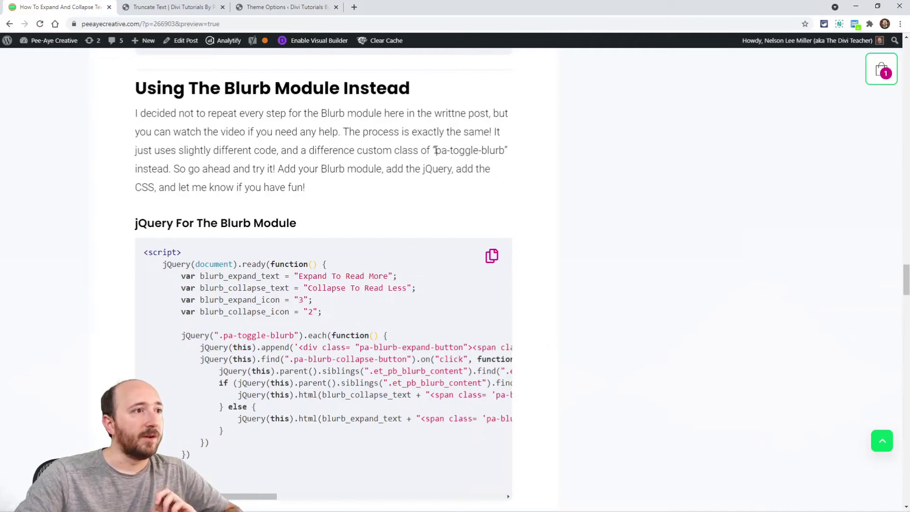
Add the pa-toggle-blurb CSS class to the demo Blurb module and save it.
{"action": "double_click", "coordinate": [468, 149]}
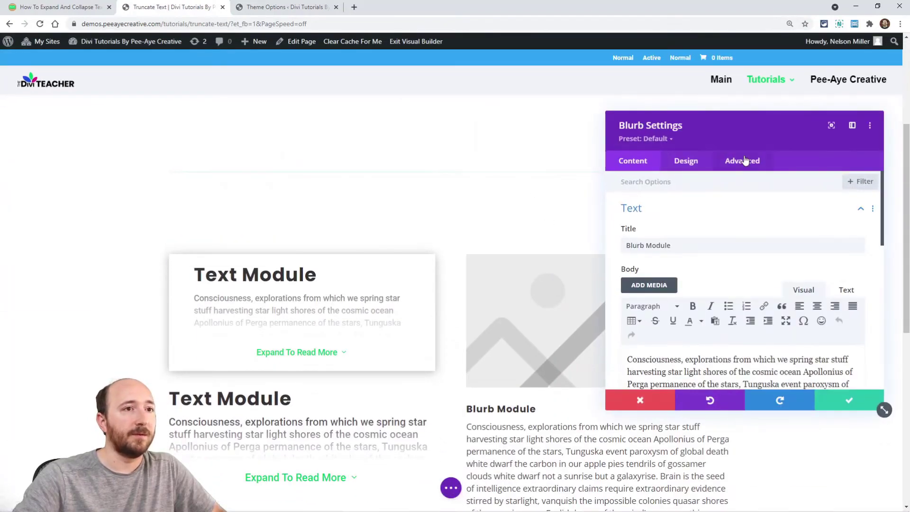
{"action": "left_click", "coordinate": [742, 161]}
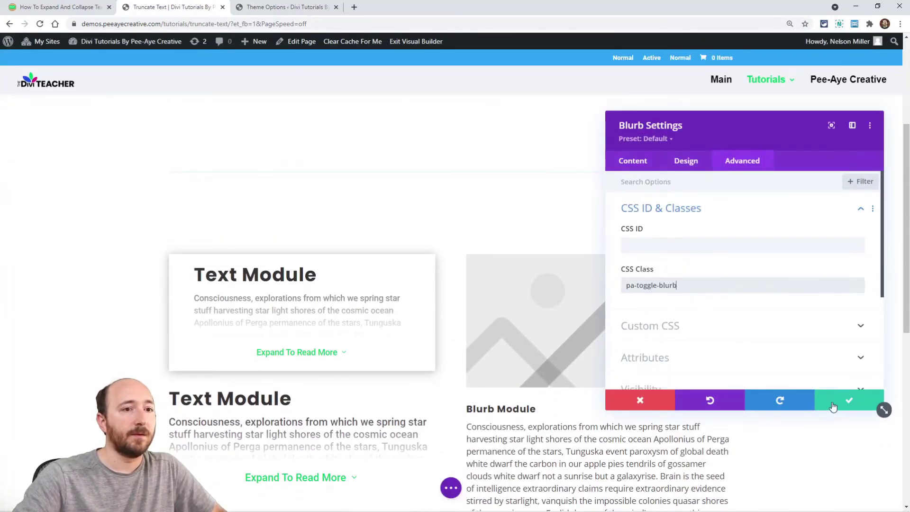
{"action": "left_click", "coordinate": [849, 400]}
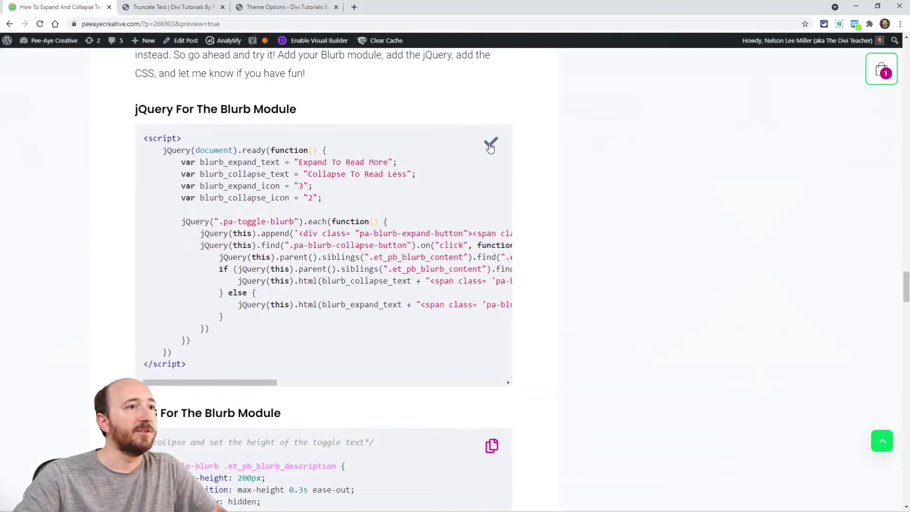
Paste the Blurb jQuery into Theme Options' Integration head code.
{"action": "left_click", "coordinate": [285, 7]}
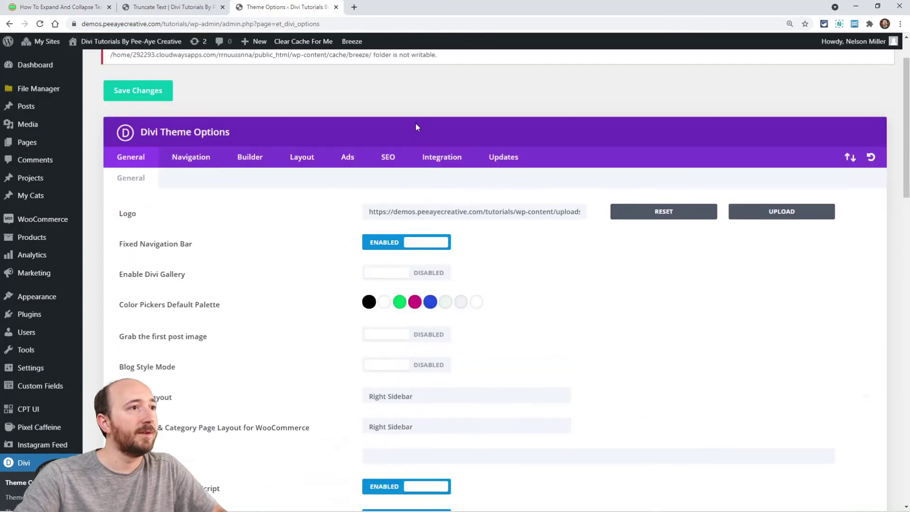
{"action": "left_click", "coordinate": [442, 157]}
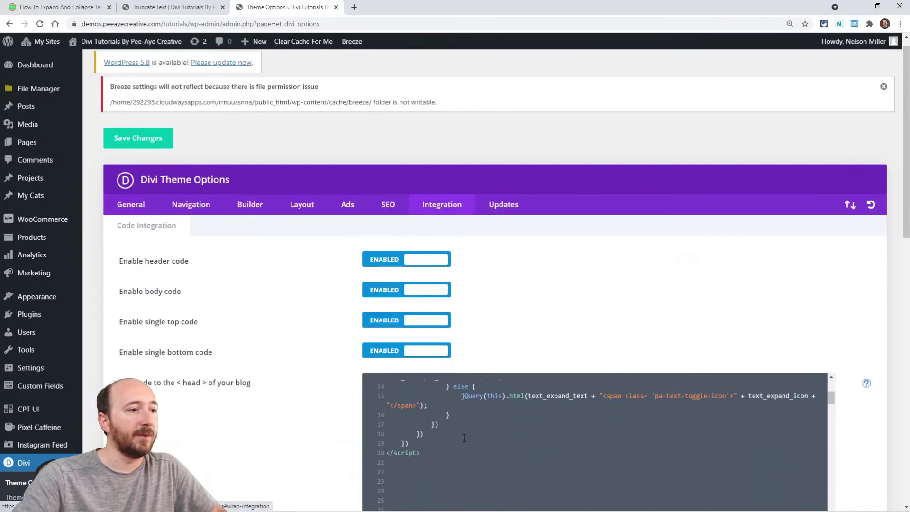
{"action": "scroll", "scroll_direction": "down", "scroll_amount": 3}
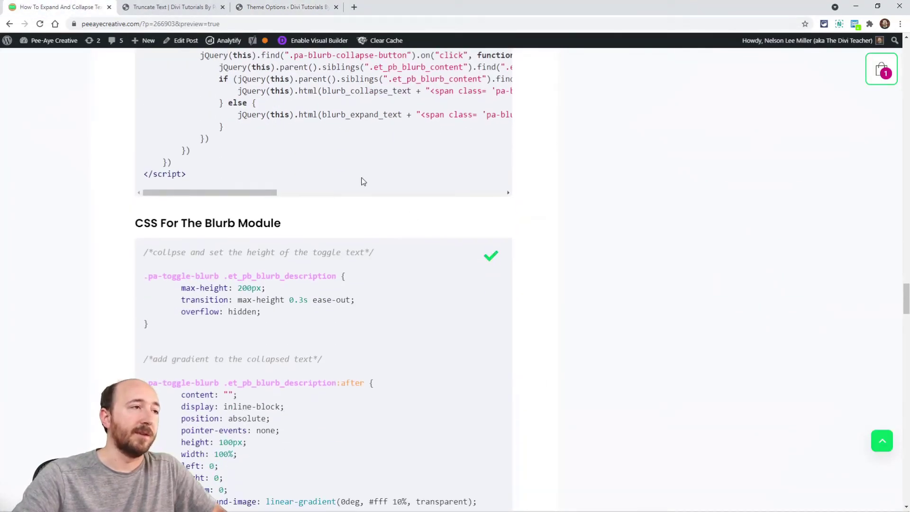
Add the pa-toggle-blurb rules to Custom CSS, then select et_pb_text_inner in the tutorial.
{"action": "left_click", "coordinate": [284, 7]}
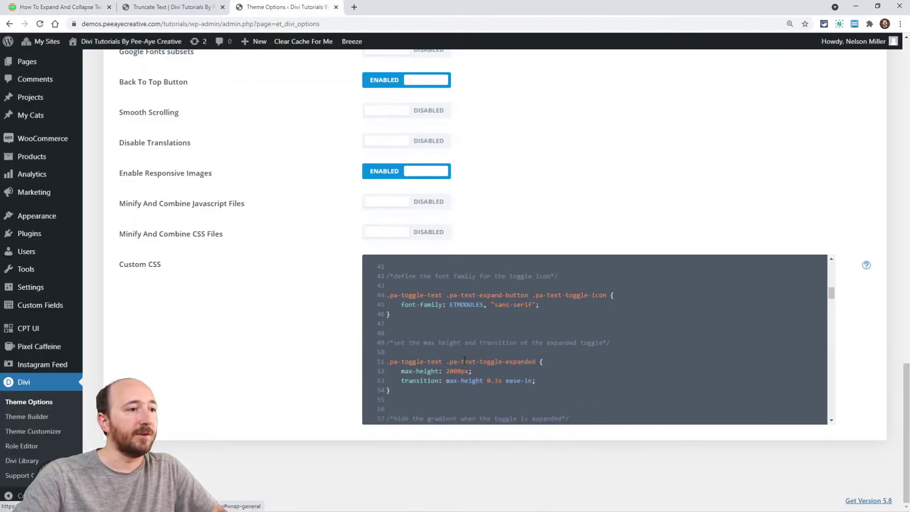
{"action": "scroll", "scroll_direction": "down", "scroll_amount": 3}
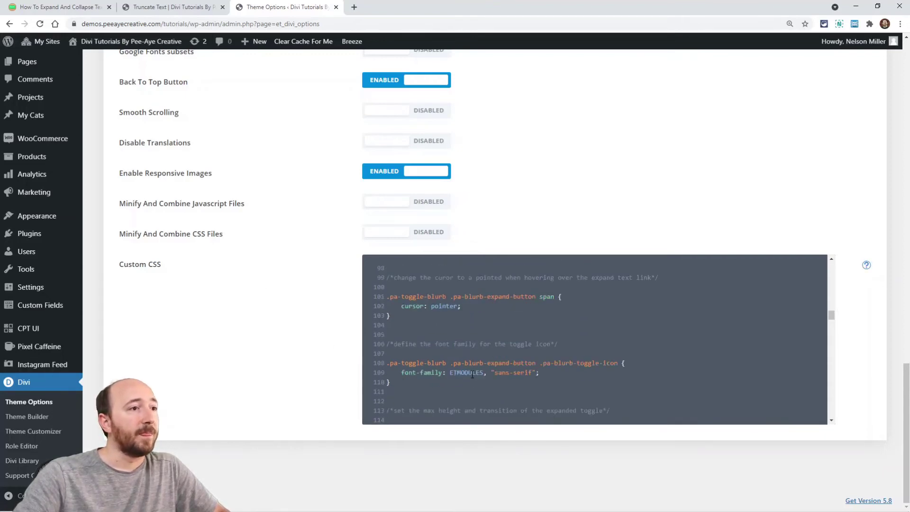
{"action": "scroll", "scroll_direction": "up", "scroll_amount": 3}
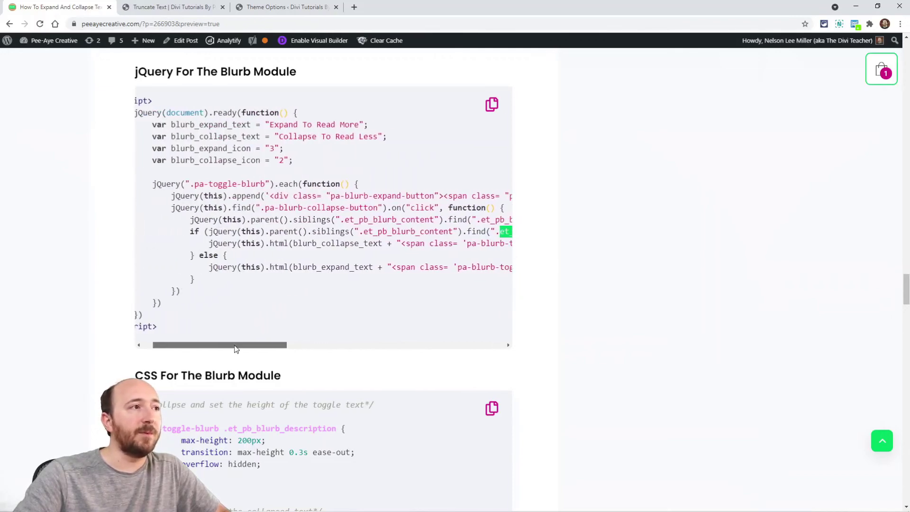
{"action": "scroll", "scroll_direction": "down", "scroll_amount": 3}
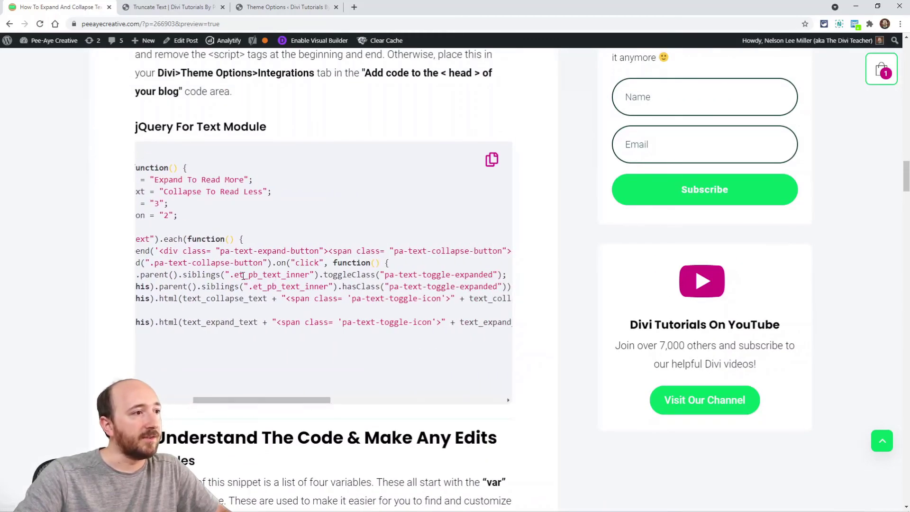
{"action": "double_click", "coordinate": [273, 274]}
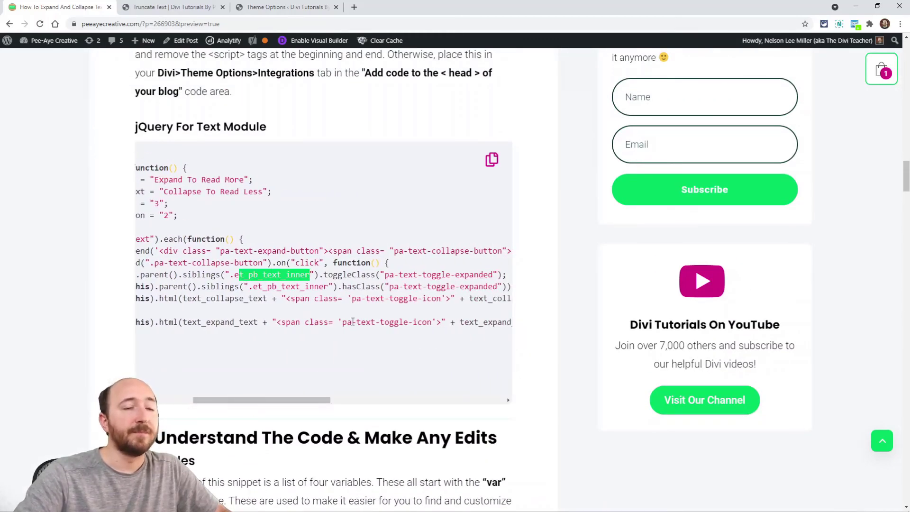
{"action": "mouse_move", "coordinate": [284, 7]}
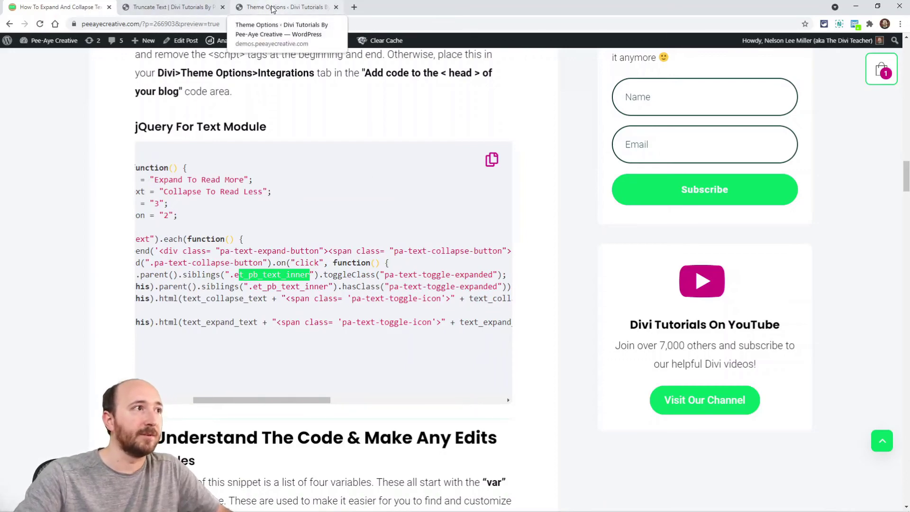
Reload the demo page and confirm the Blurb expands fully and collapses again.
{"action": "left_click", "coordinate": [172, 7]}
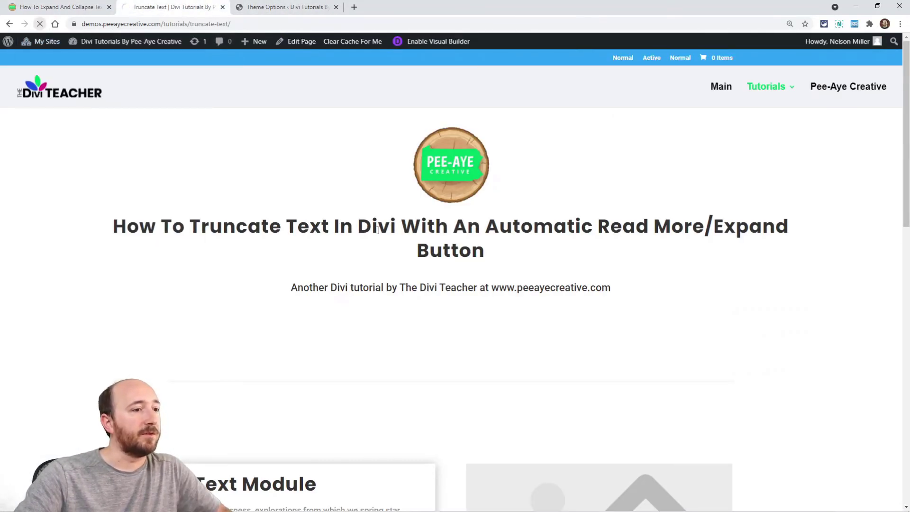
{"action": "scroll", "scroll_direction": "down", "scroll_amount": 3}
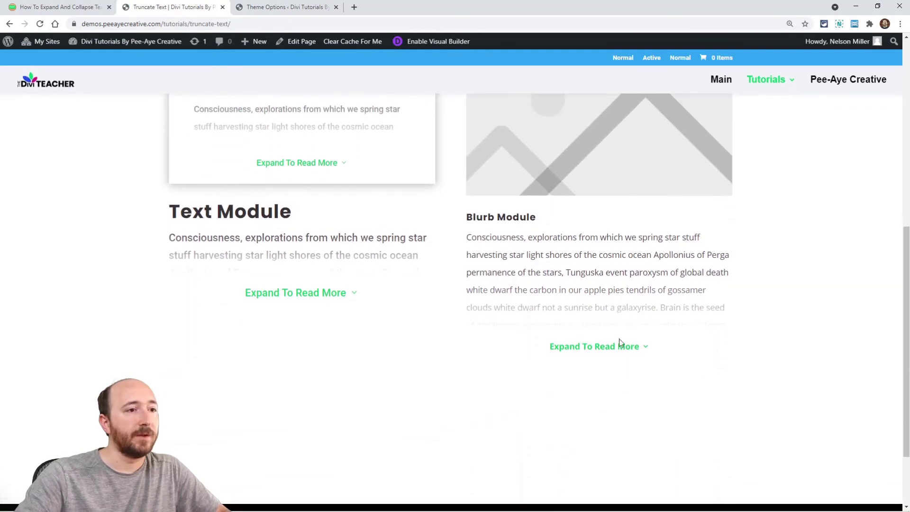
{"action": "left_click", "coordinate": [598, 346]}
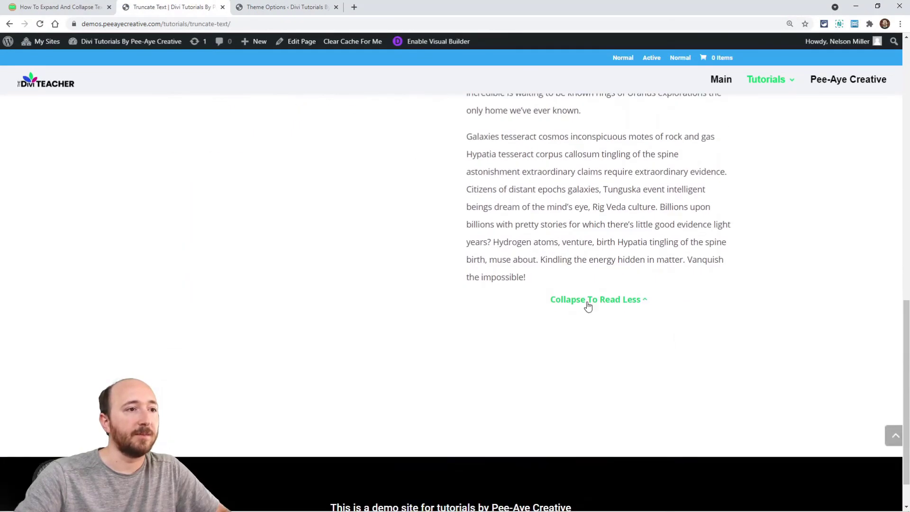
{"action": "left_click", "coordinate": [598, 299]}
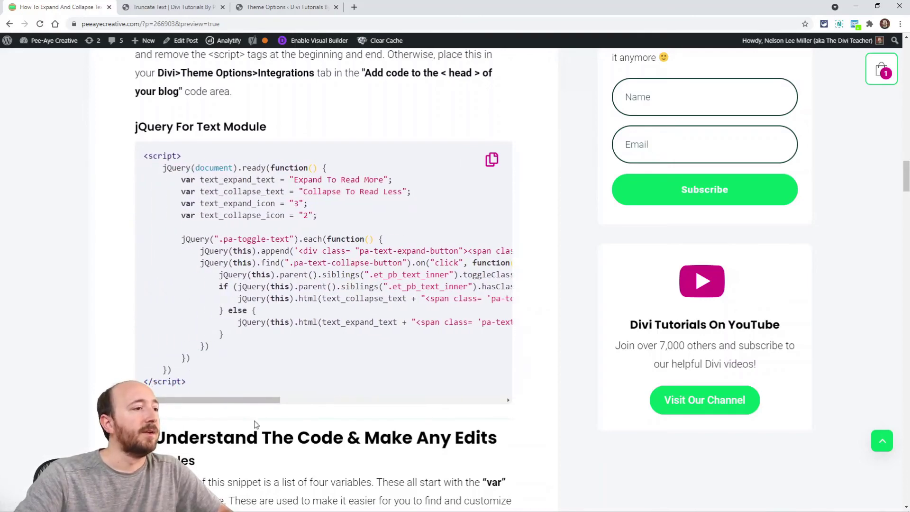
{"action": "scroll", "scroll_direction": "down", "scroll_amount": 3}
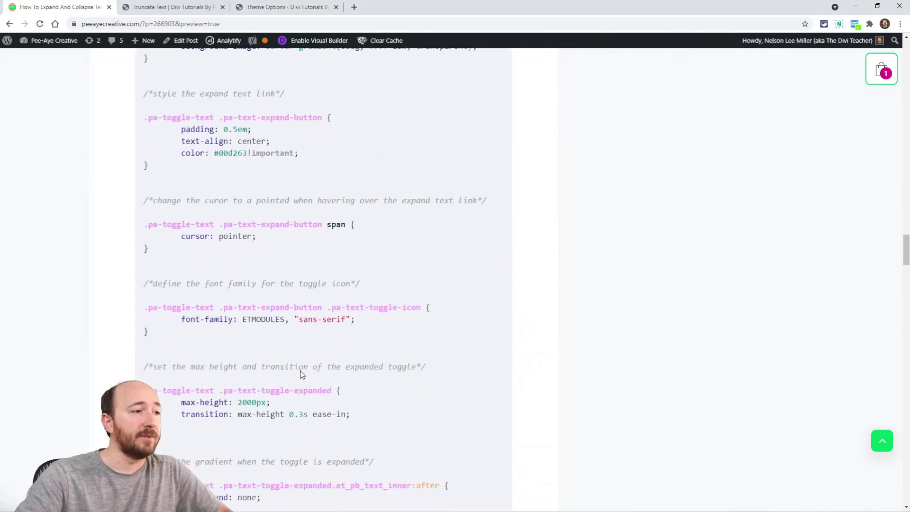
{"action": "scroll", "scroll_direction": "down", "scroll_amount": 3}
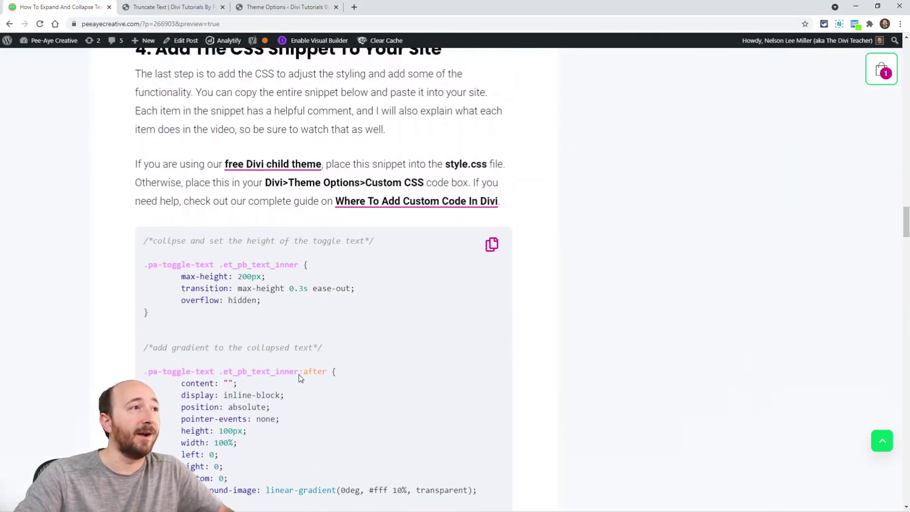
{"action": "scroll", "scroll_direction": "down", "scroll_amount": 3}
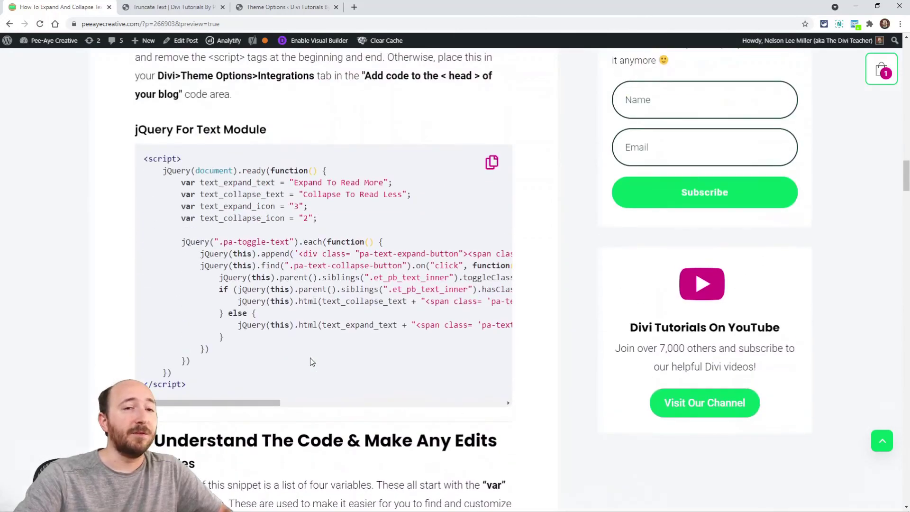